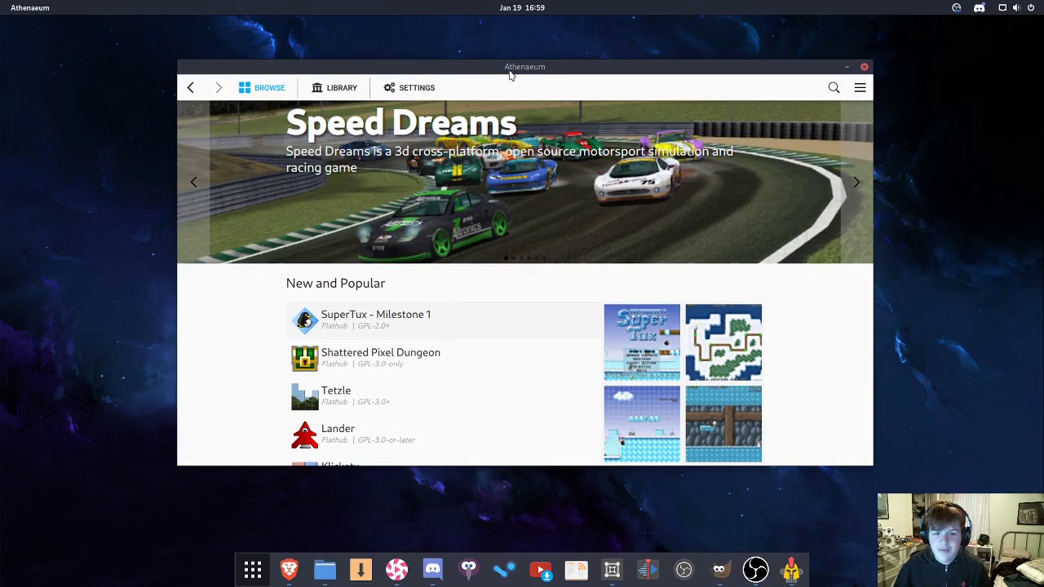
mouse_move(528, 77)
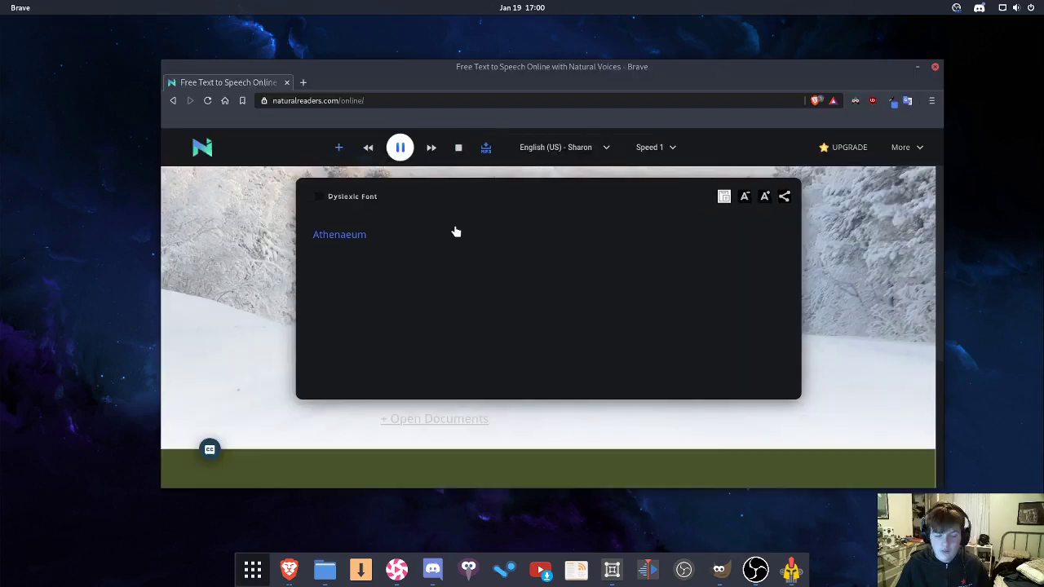
Bring the Athenaeum store window back into focus and look over the Browse page
click(399, 147)
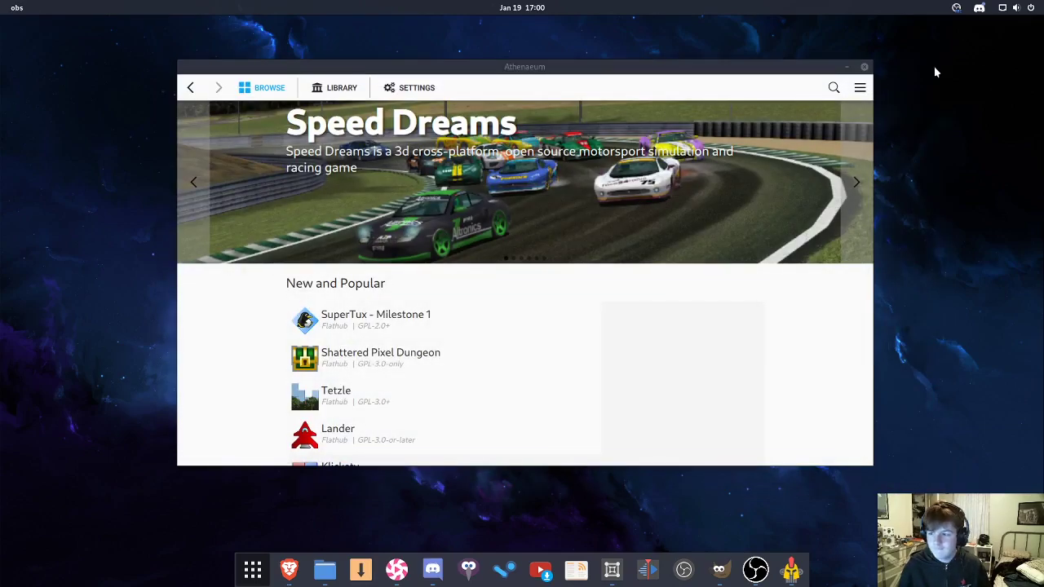
drag(525, 65, 525, 45)
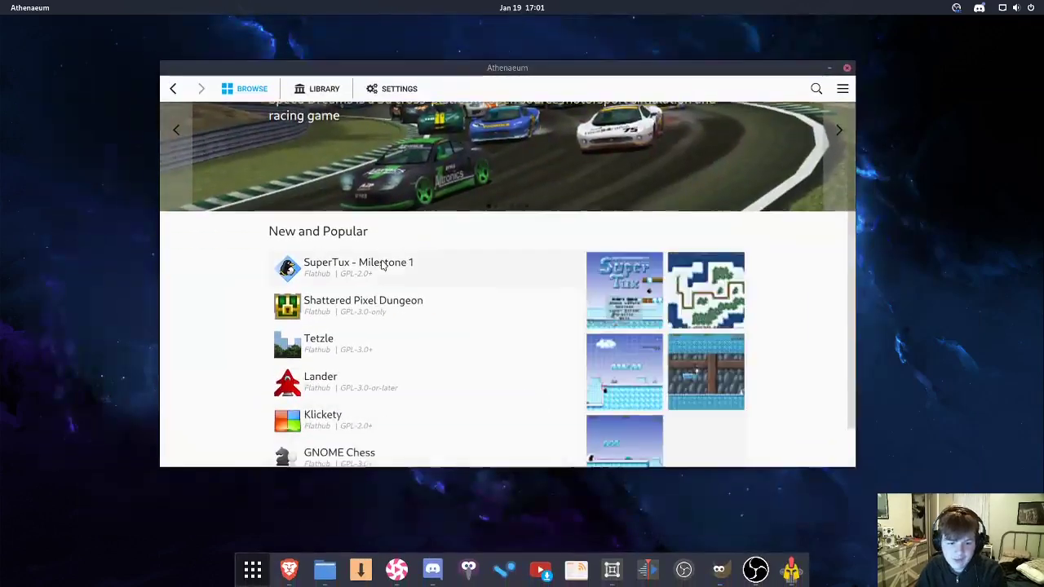
scroll(up, 3)
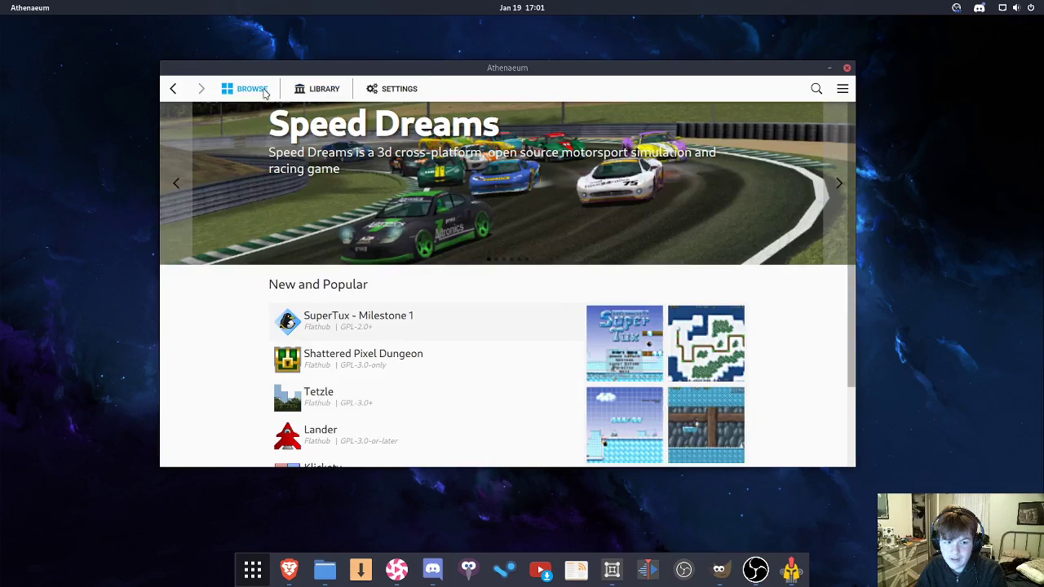
scroll(down, 3)
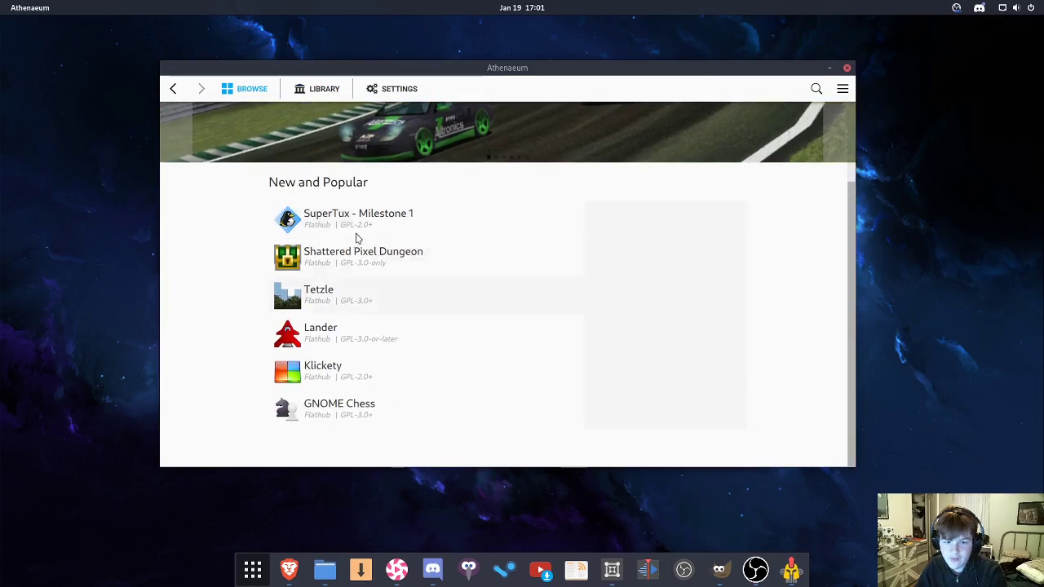
Switch the app to the Dark theme in Settings and return to the Browse page of New and Popular games
click(398, 88)
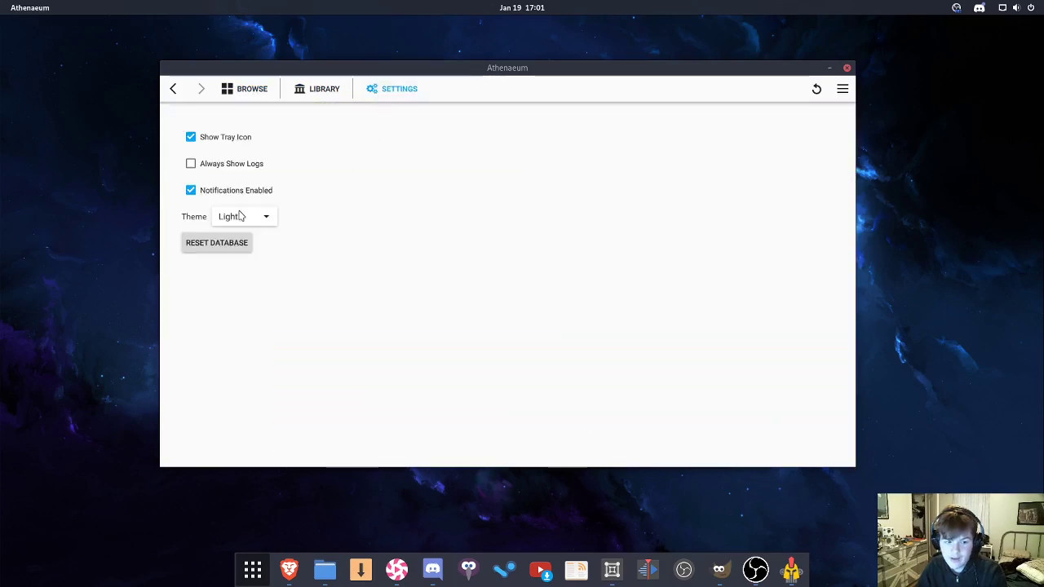
click(241, 216)
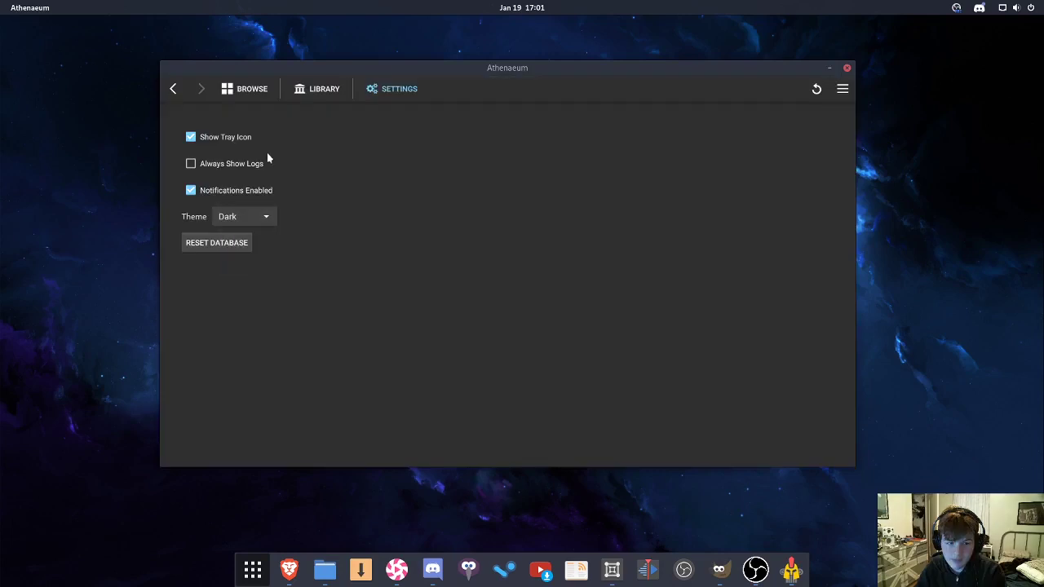
click(244, 88)
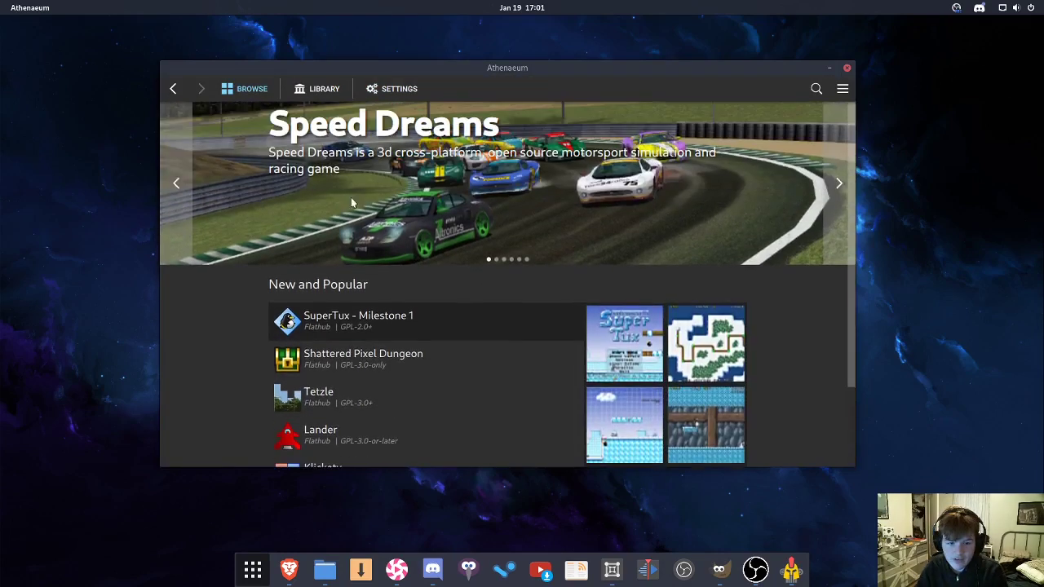
scroll(down, 3)
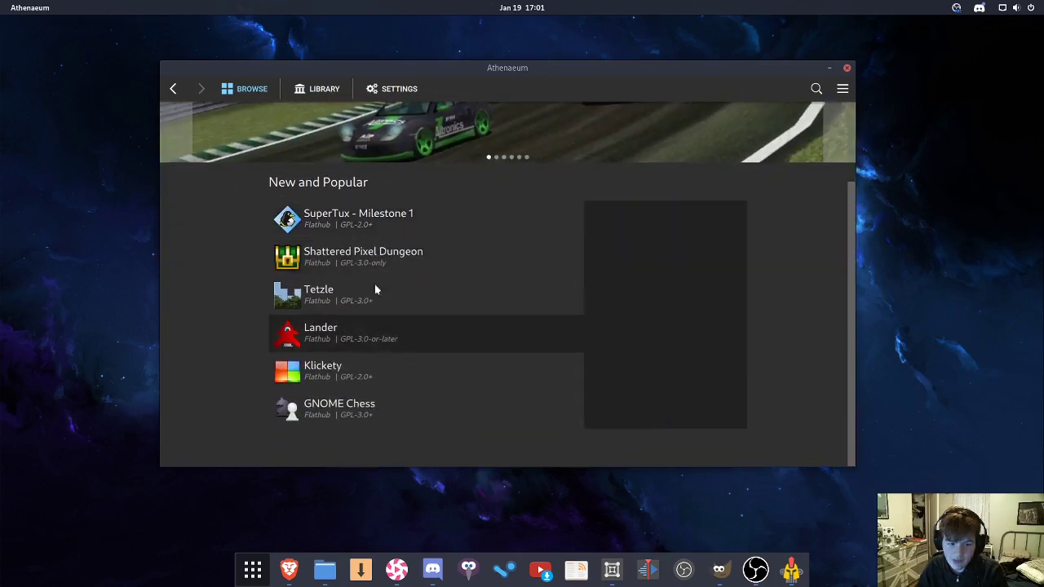
mouse_move(512, 257)
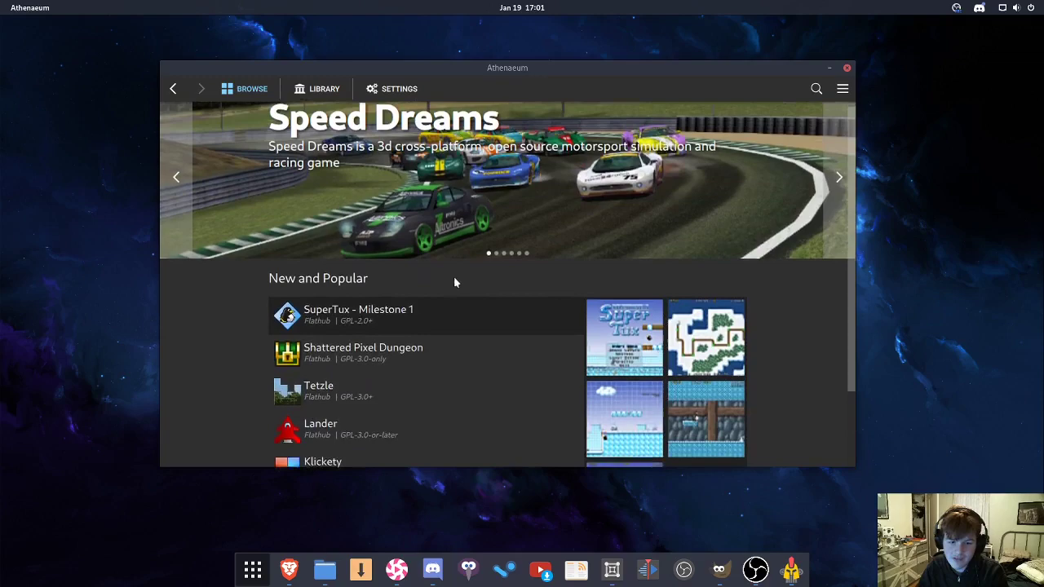
click(839, 176)
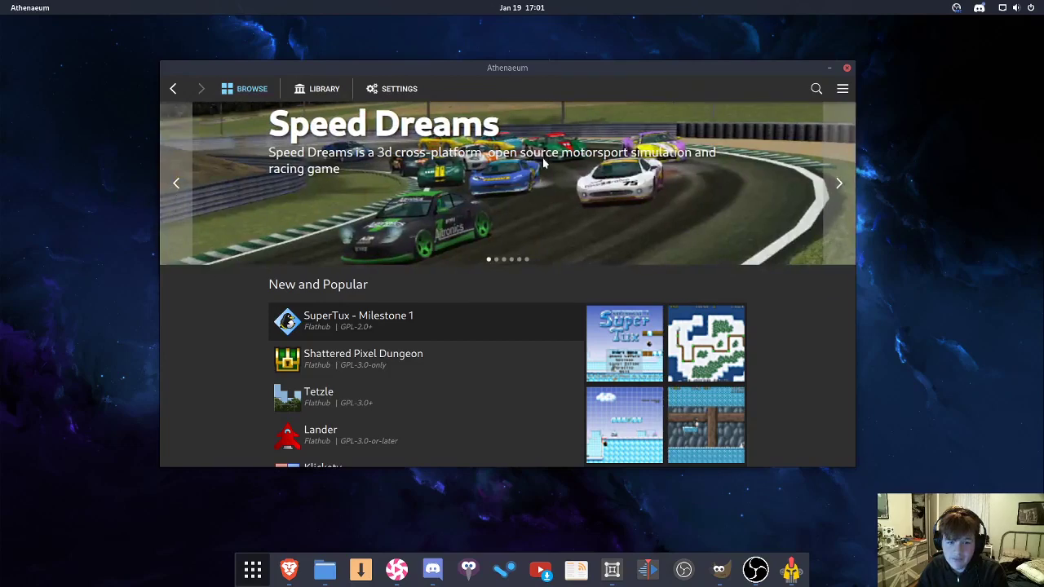
mouse_move(633, 79)
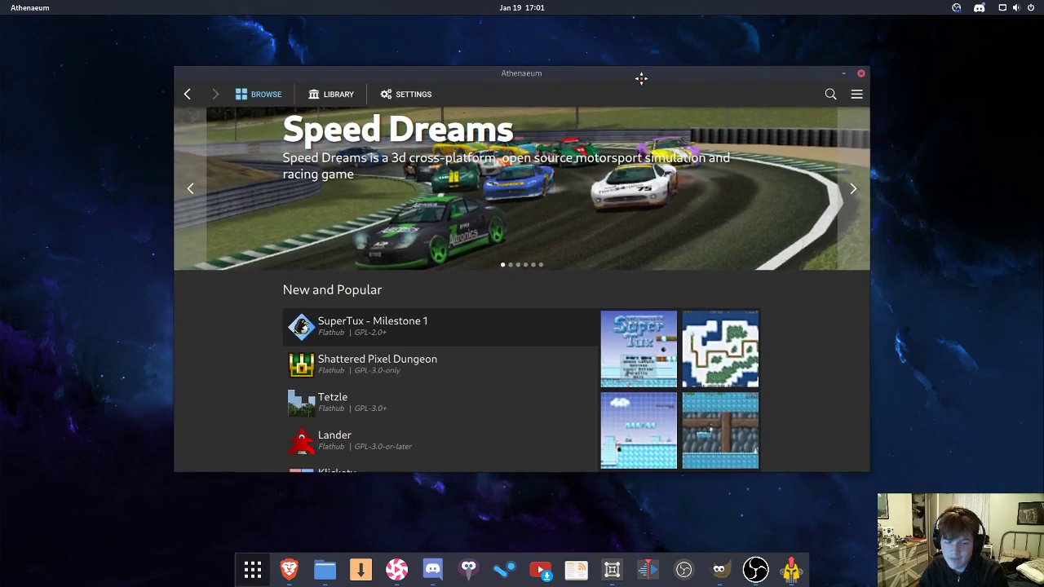
Check the full game search list, then land on the empty Library with zero installed games
click(830, 93)
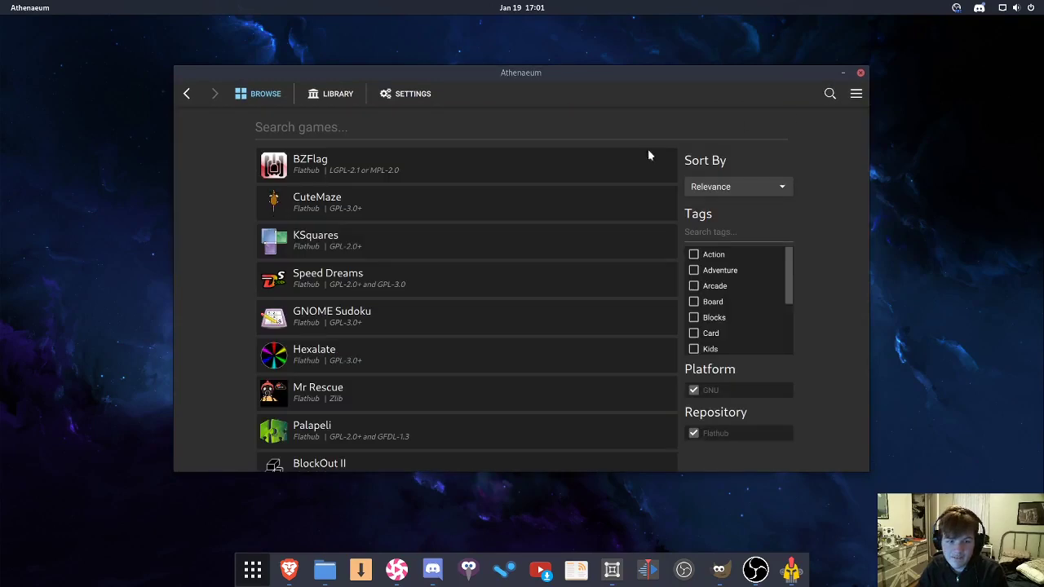
click(268, 93)
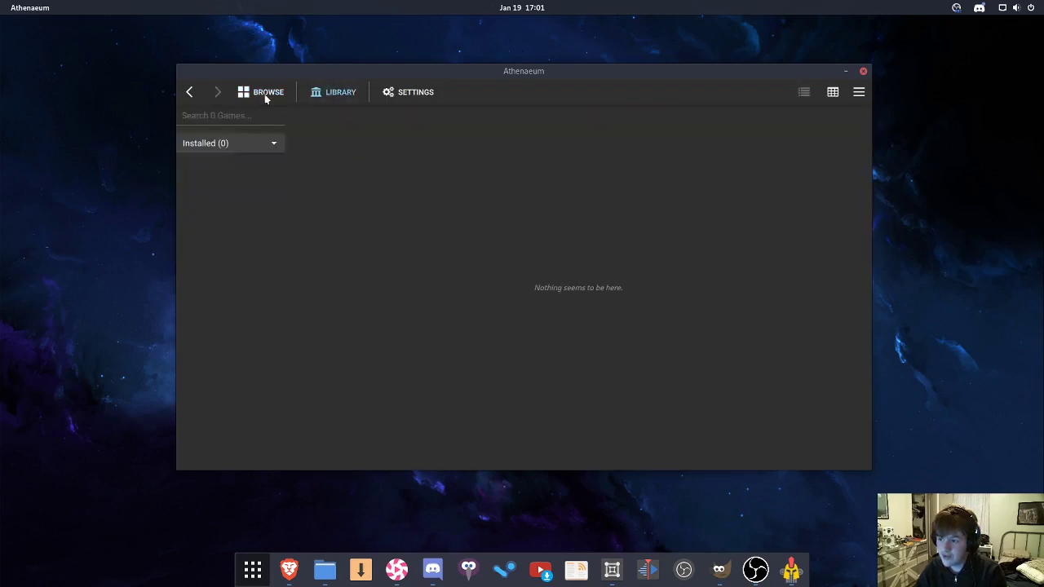
click(268, 92)
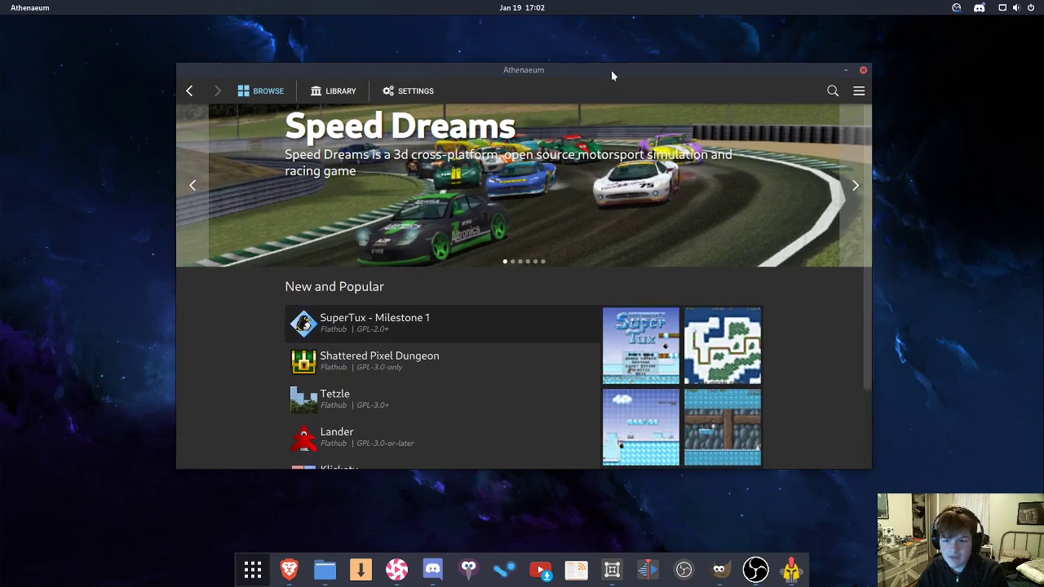
mouse_move(737, 98)
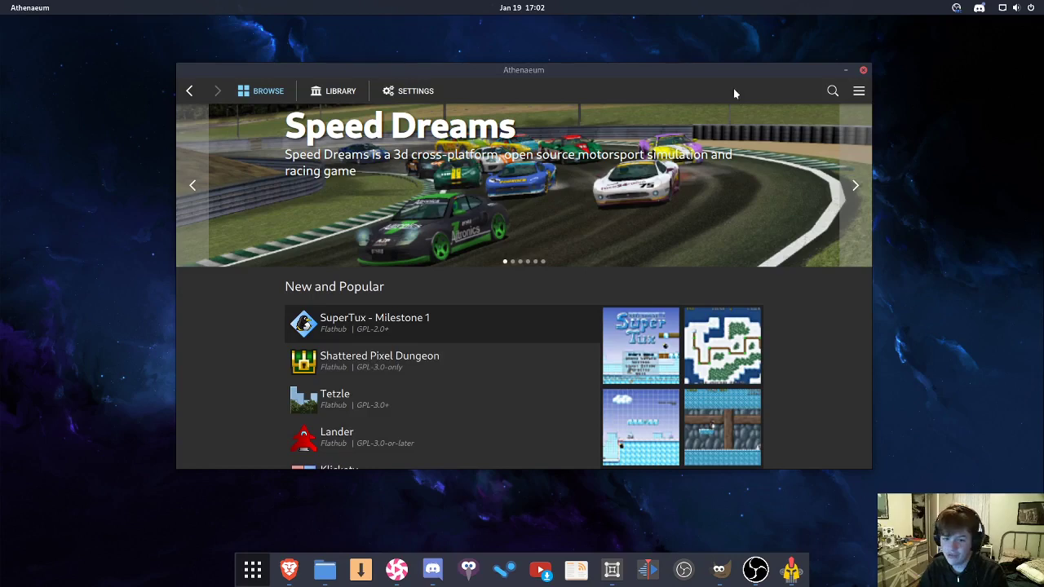
click(340, 91)
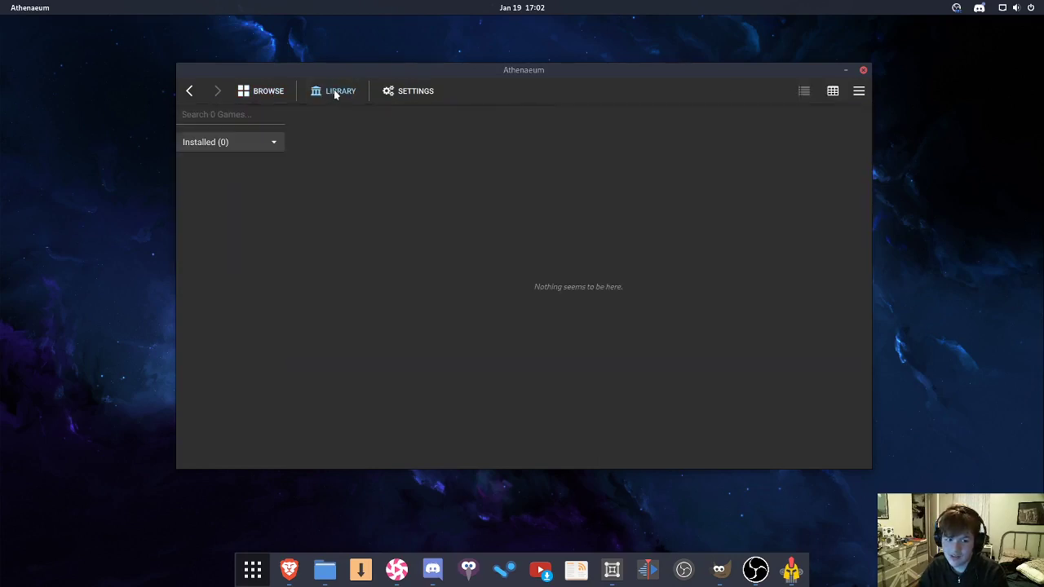
Filter the game search by Strategy, Sports and Simulation tags, then clear the filter
click(268, 92)
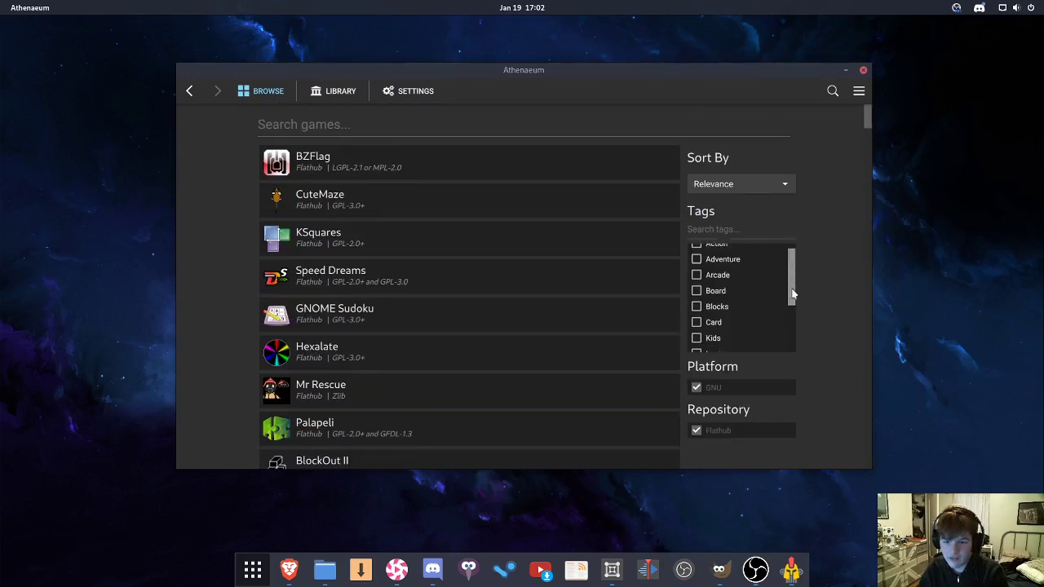
click(695, 344)
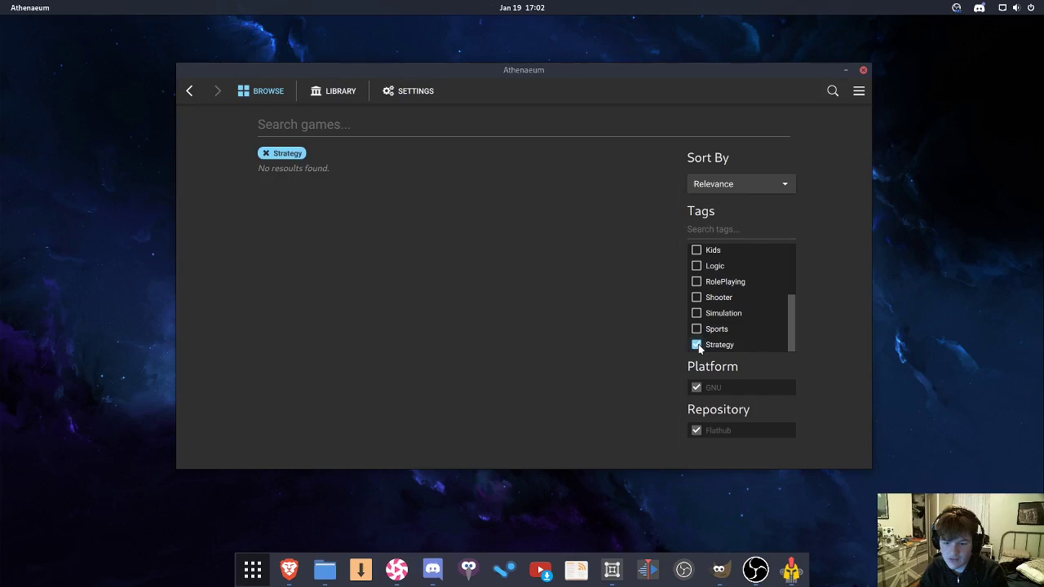
click(695, 330)
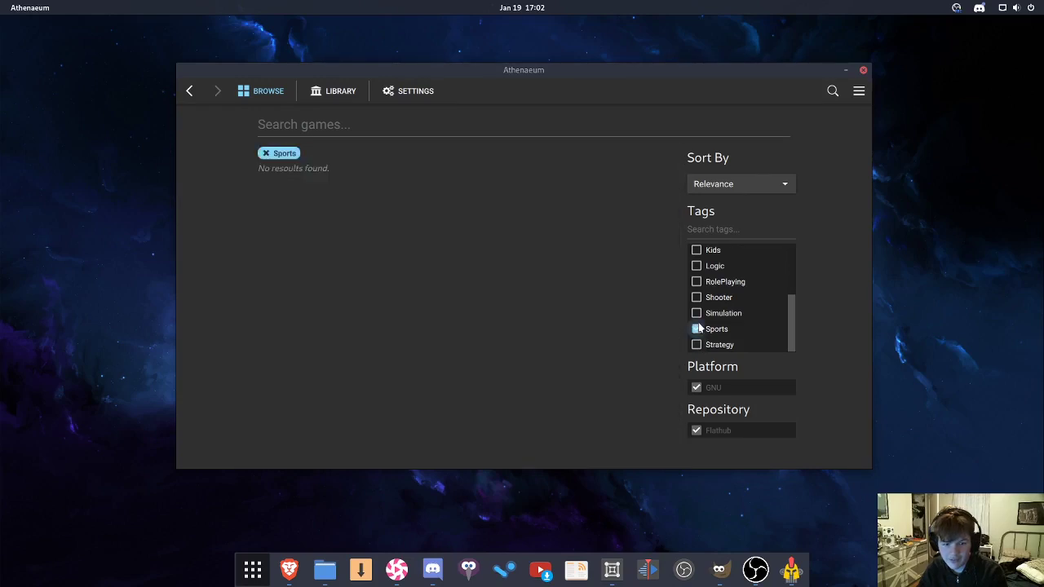
click(695, 313)
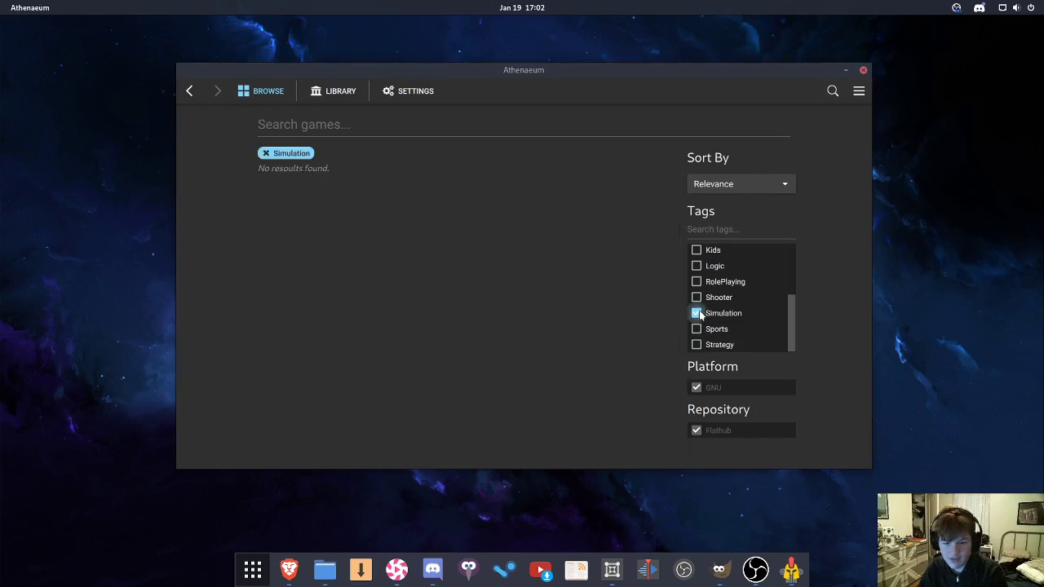
click(696, 296)
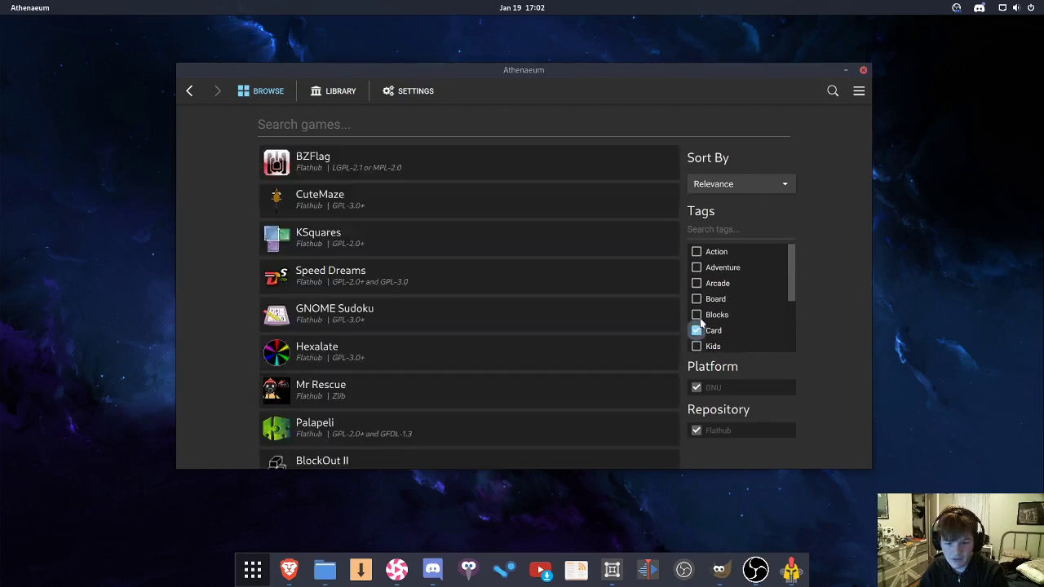
click(697, 313)
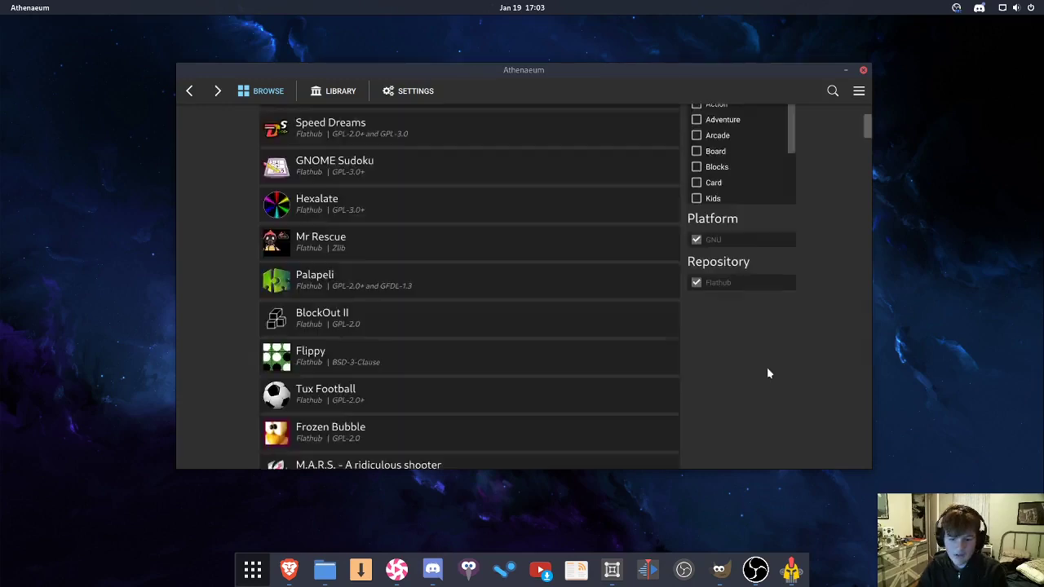
Scroll through the full game list looking for Speed Dreams
scroll(down, 3)
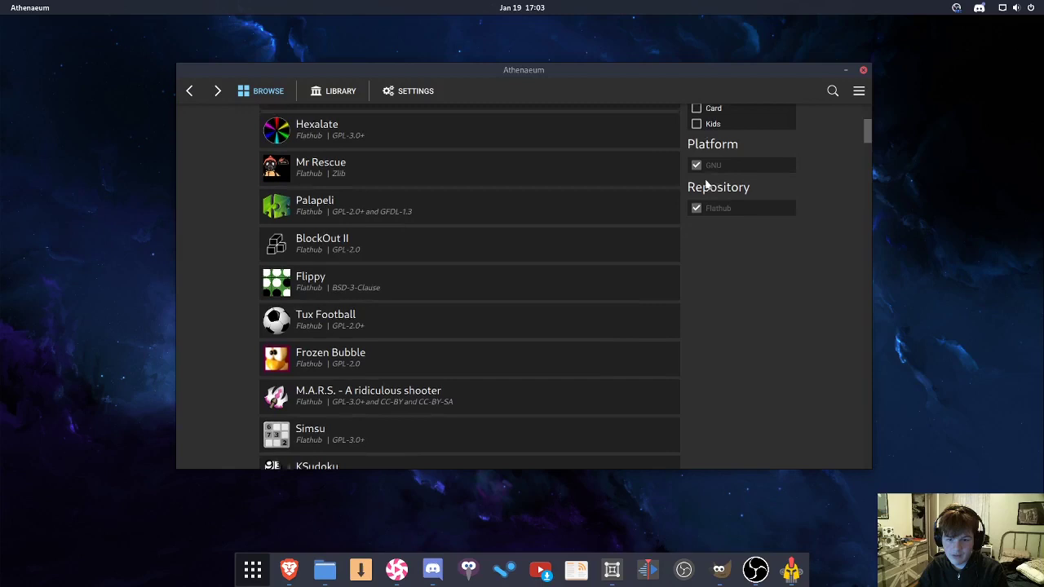
scroll(up, 3)
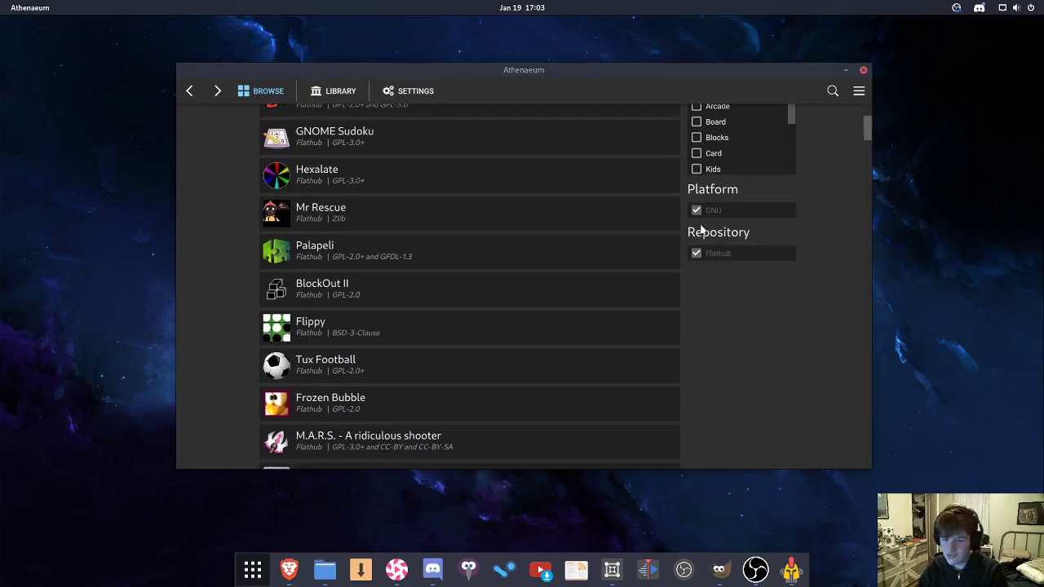
scroll(down, 3)
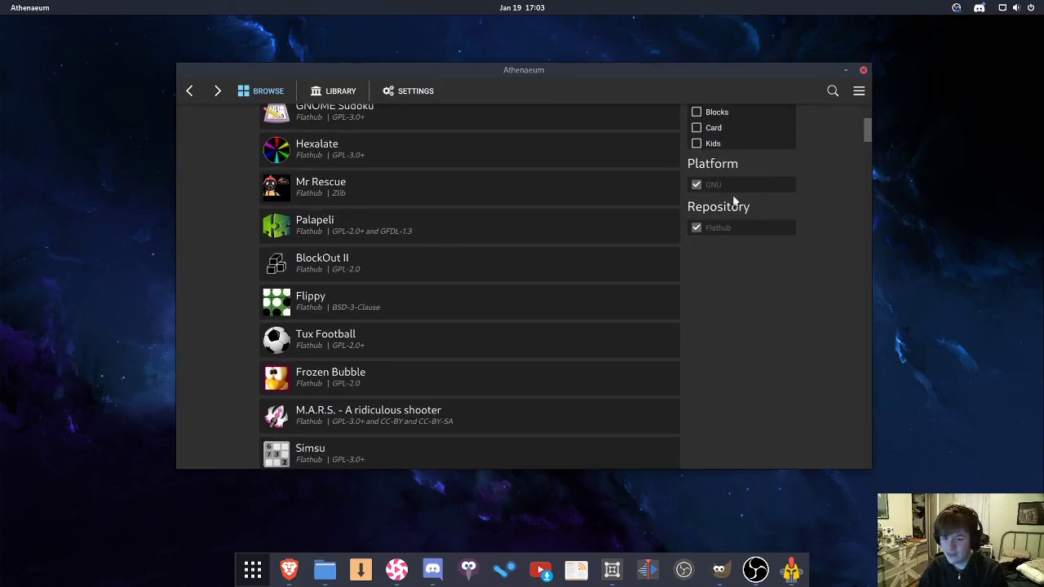
scroll(down, 3)
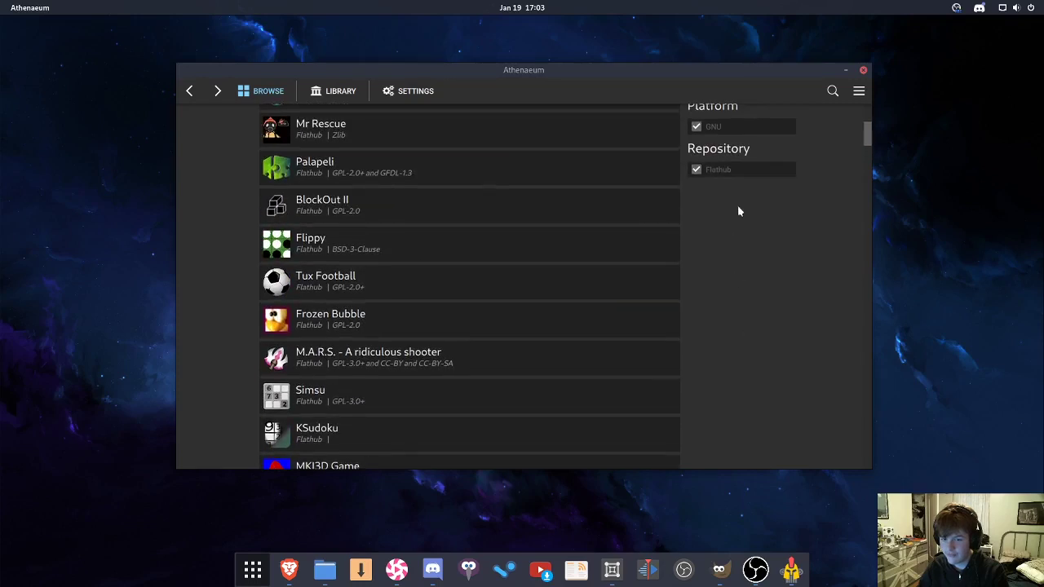
scroll(up, 3)
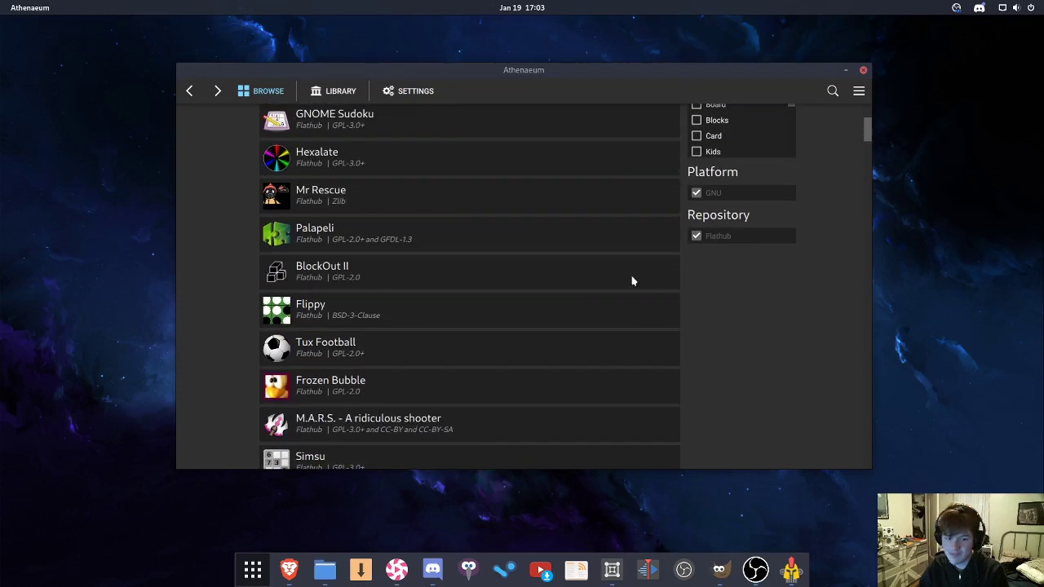
scroll(up, 3)
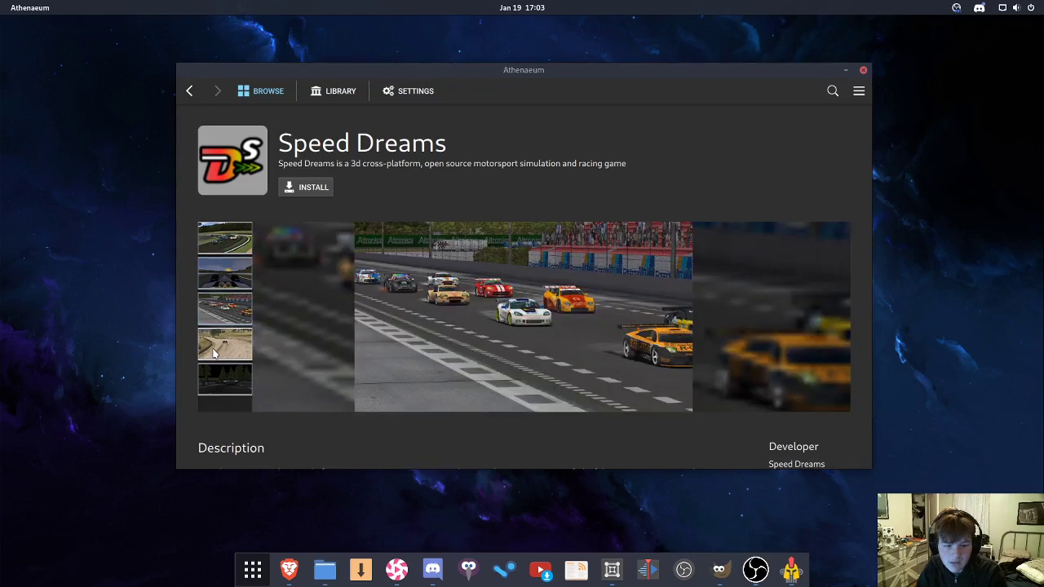
scroll(down, 3)
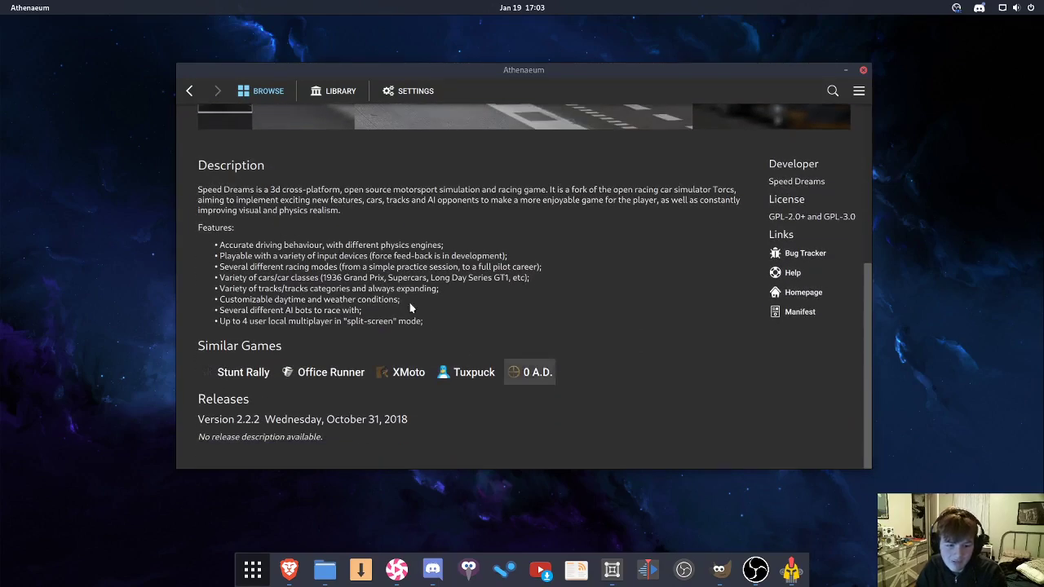
click(473, 372)
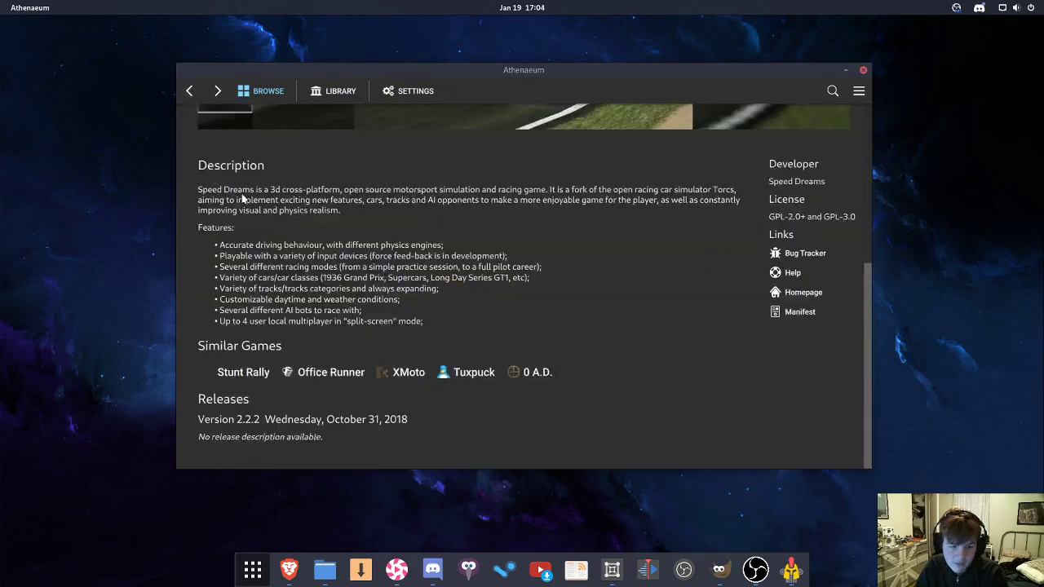
scroll(up, 3)
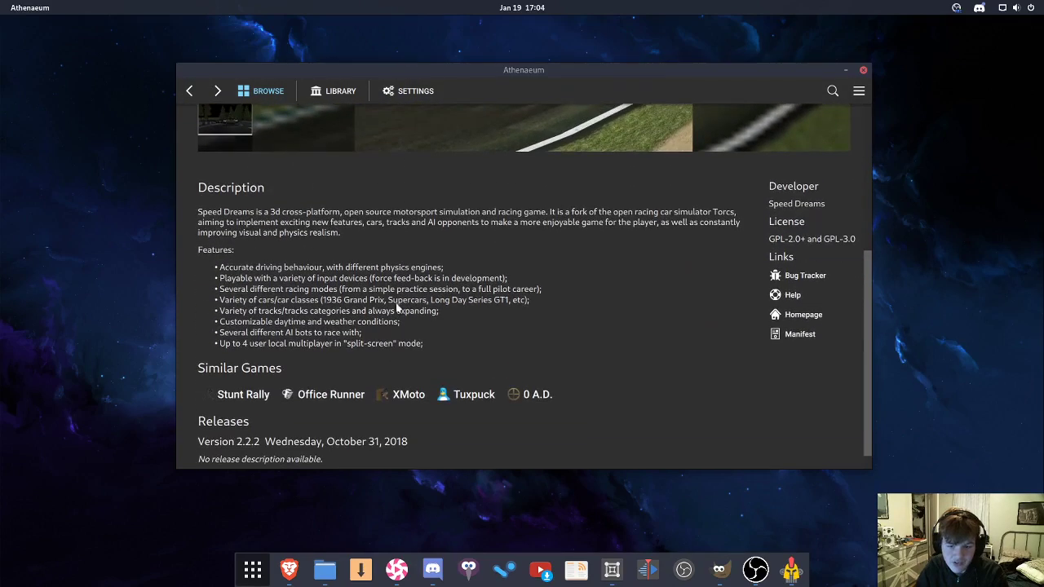
scroll(down, 3)
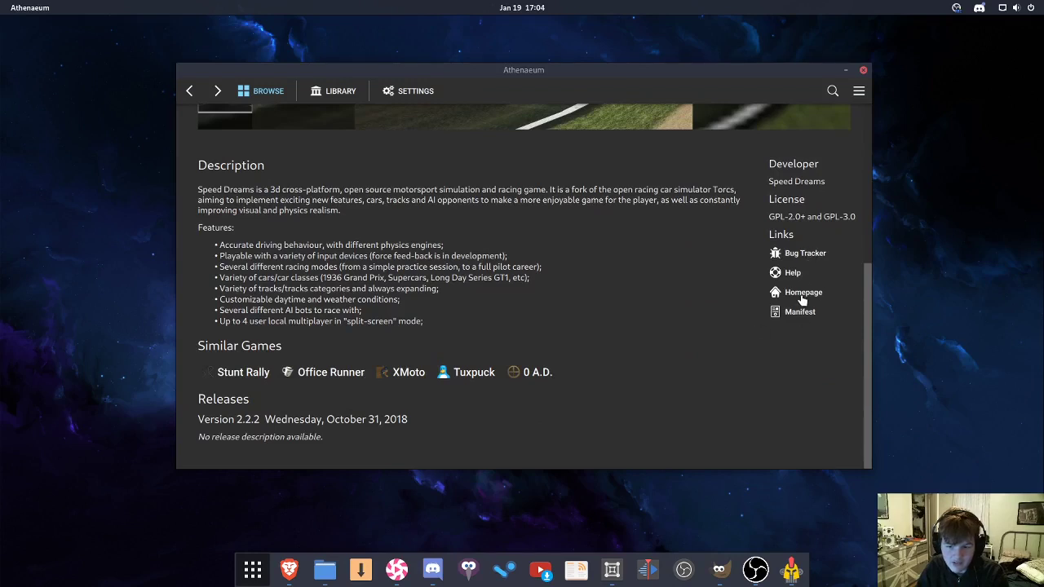
mouse_move(776, 330)
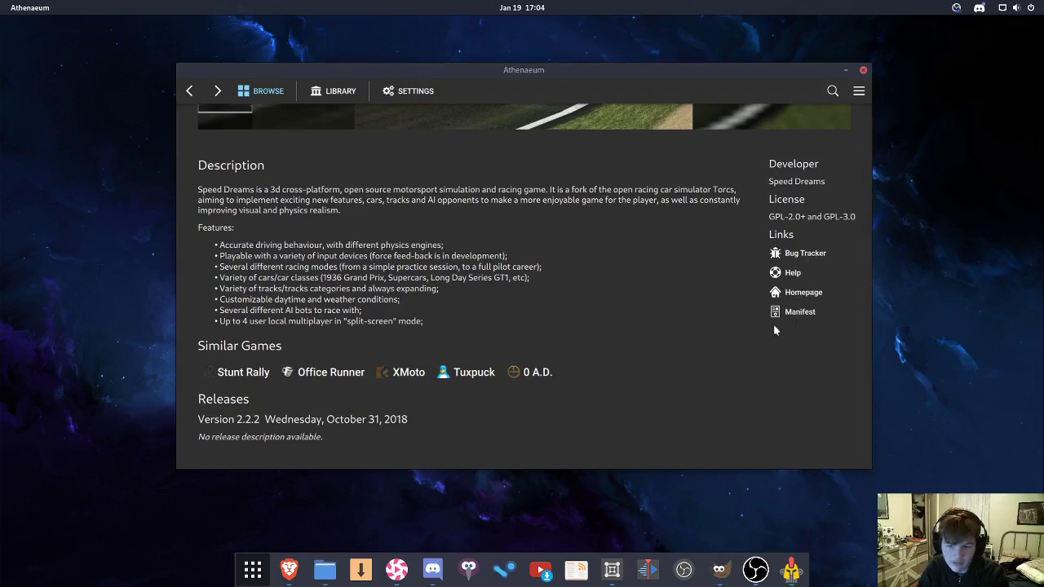
scroll(up, 3)
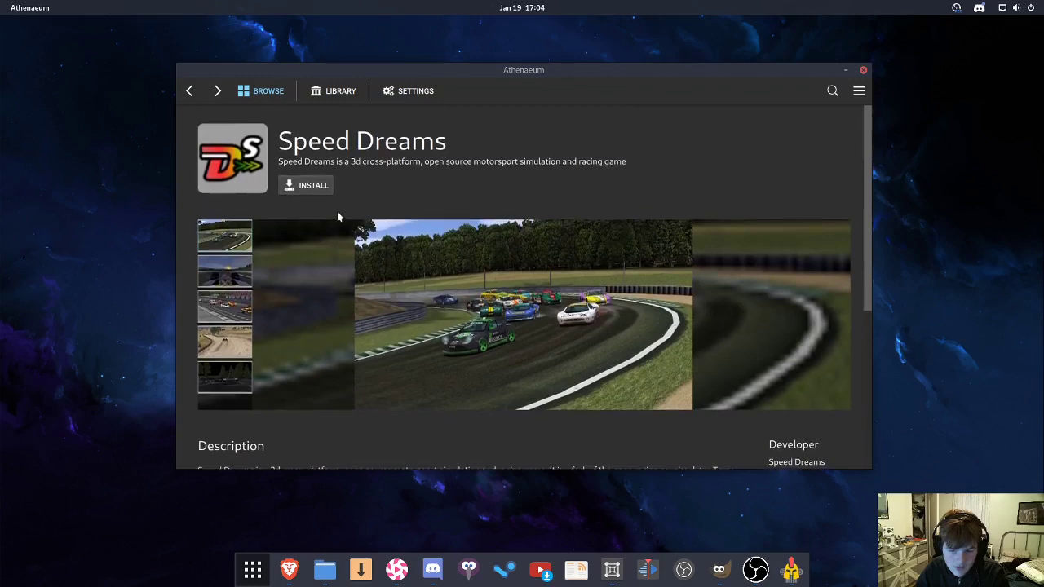
click(307, 186)
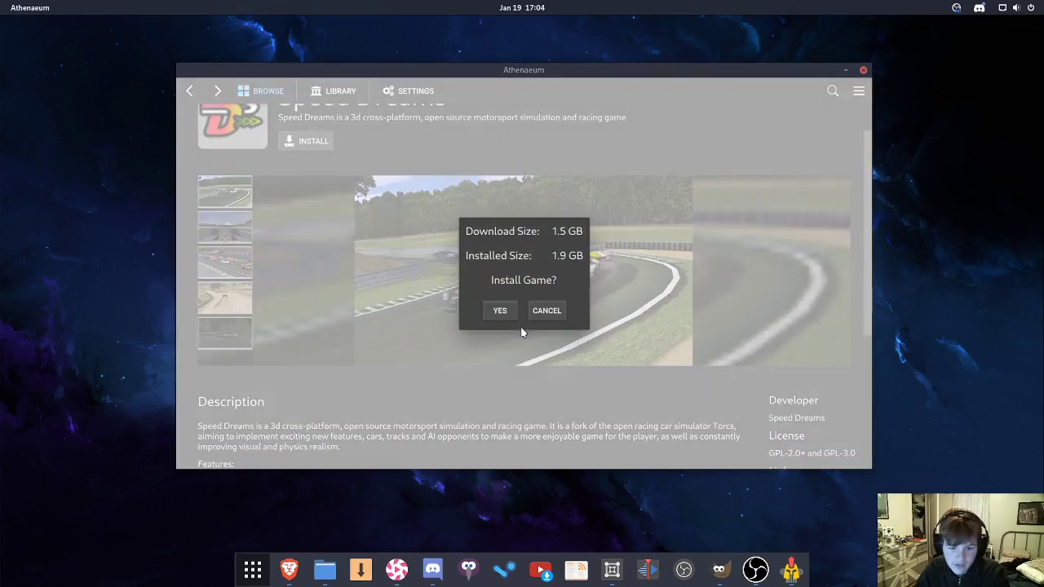
mouse_move(553, 247)
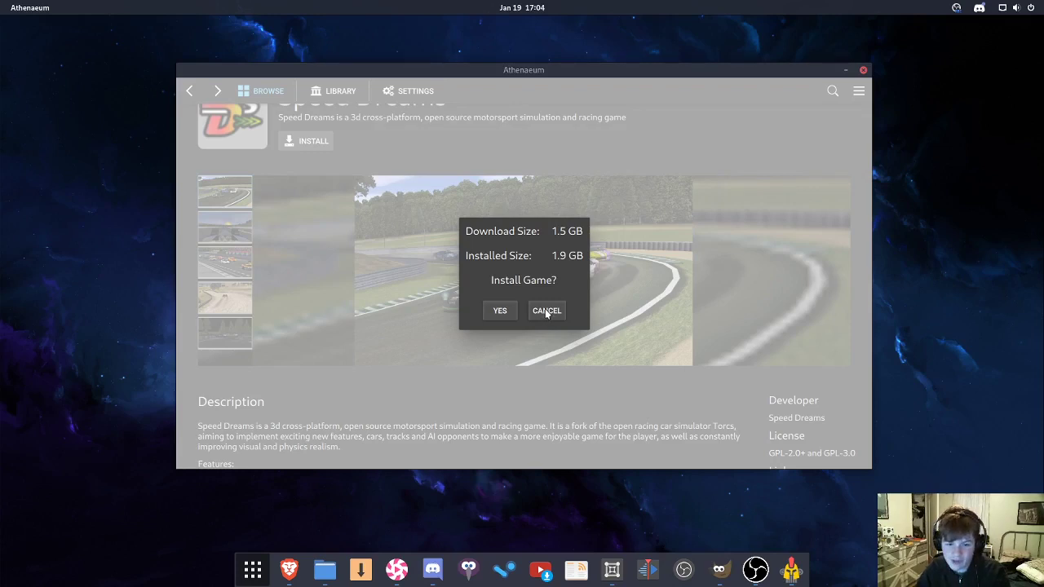
click(546, 310)
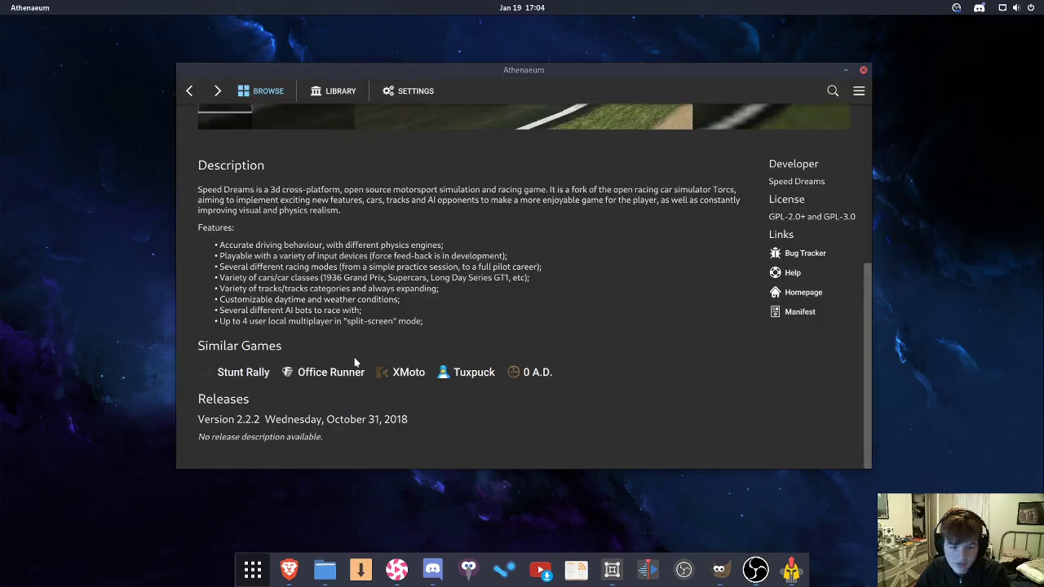
Reach SuperTuxKart via Tuxpuck's similar games, install it, and view it in the Library
click(473, 372)
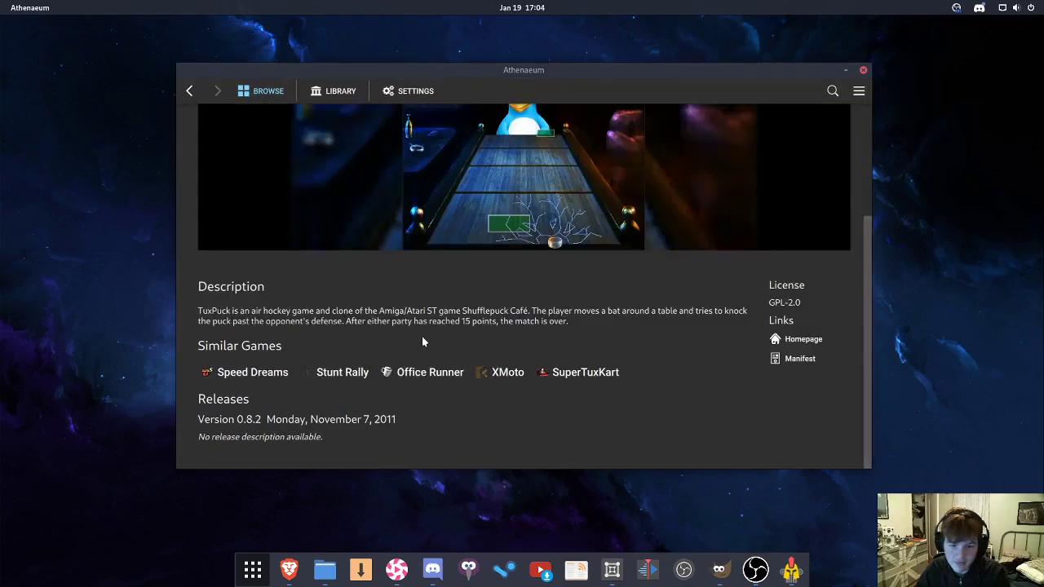
click(584, 372)
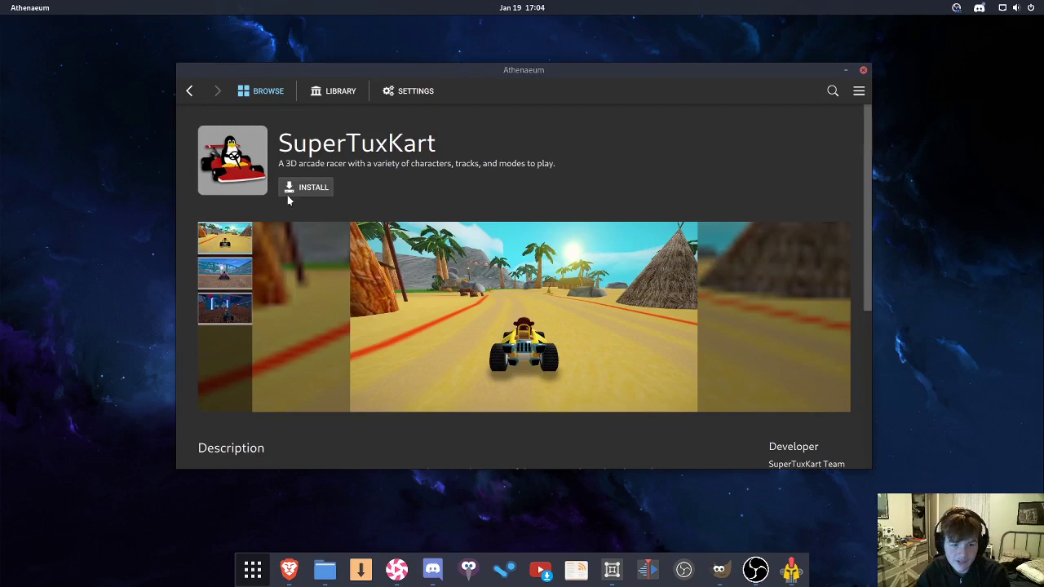
click(307, 186)
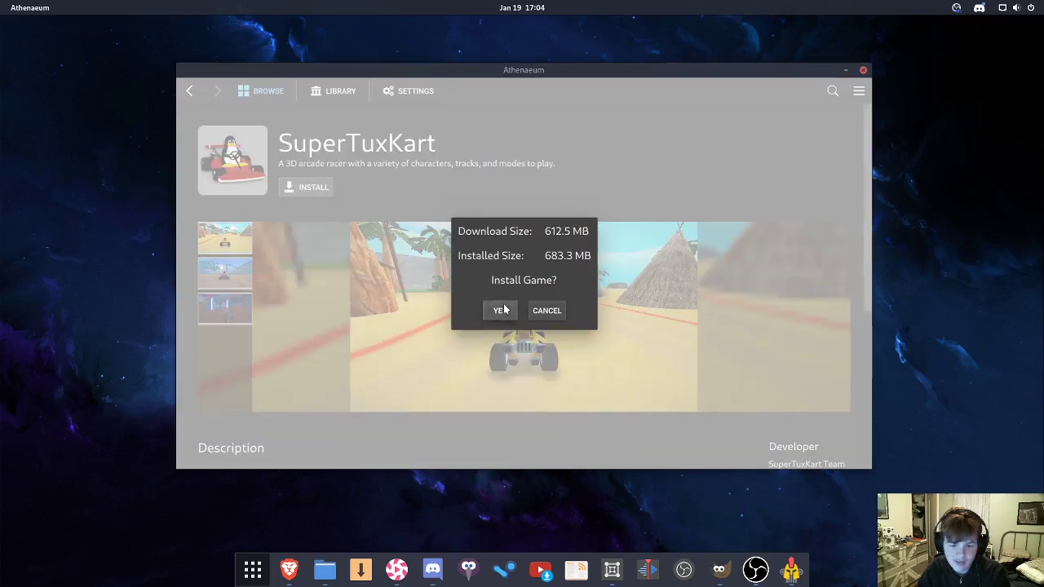
click(500, 310)
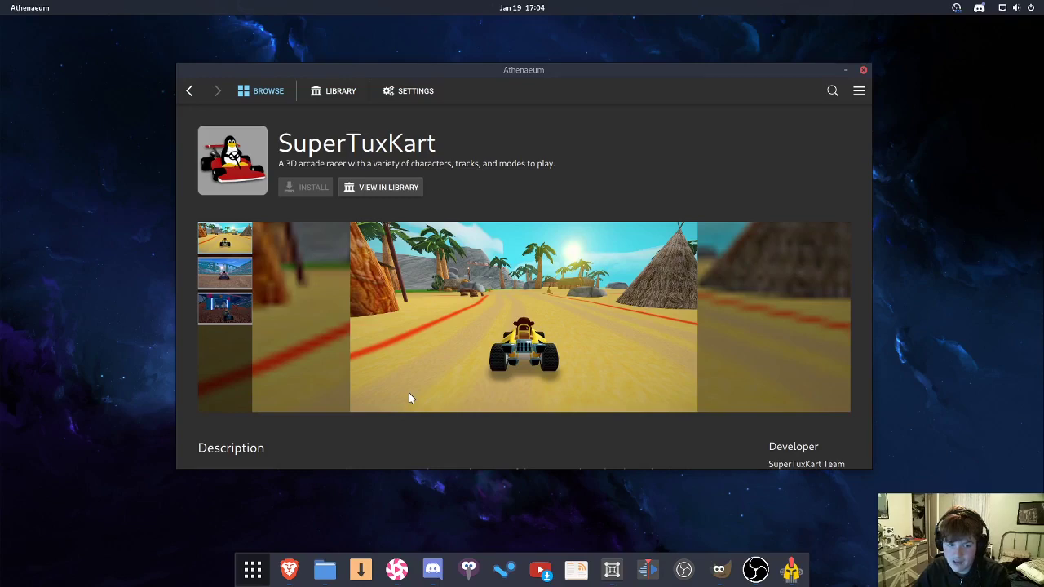
click(305, 186)
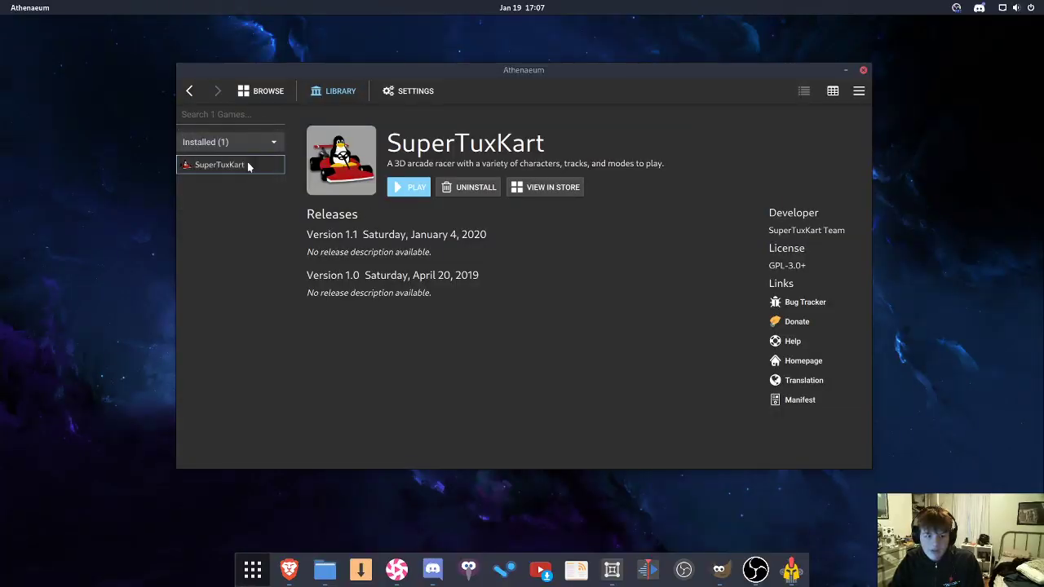
mouse_move(806, 139)
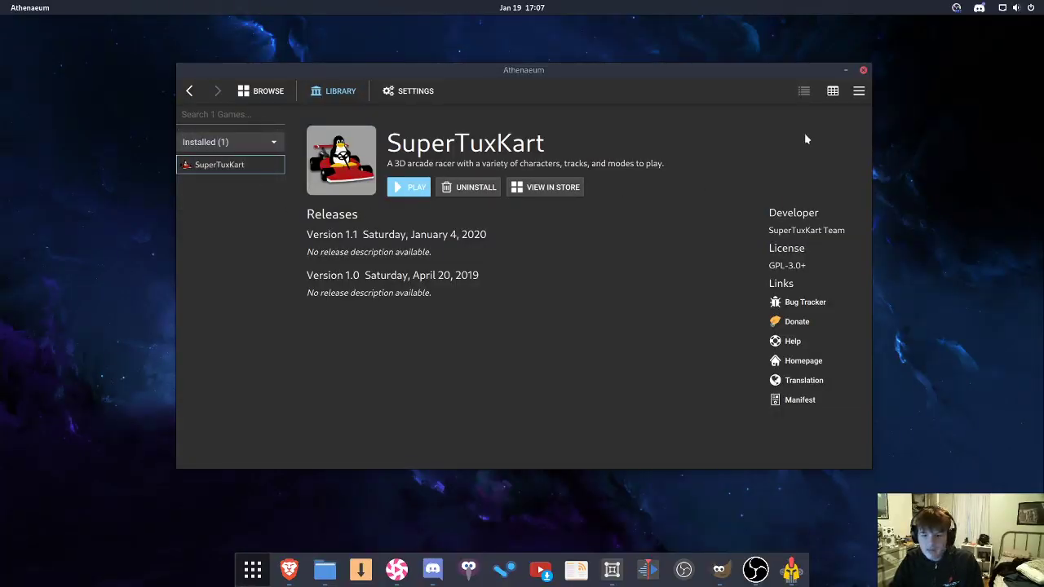
click(832, 92)
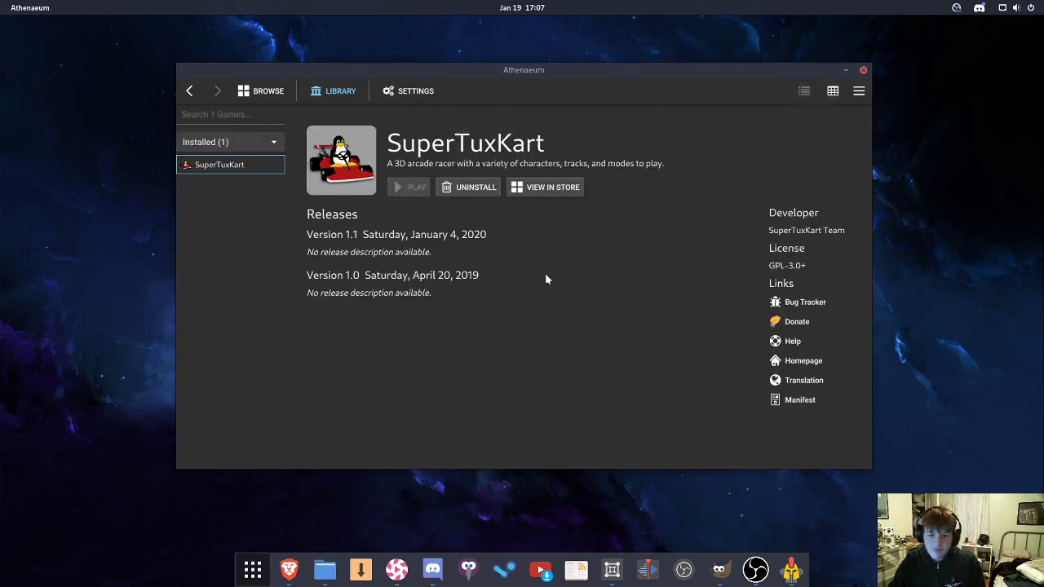
click(408, 186)
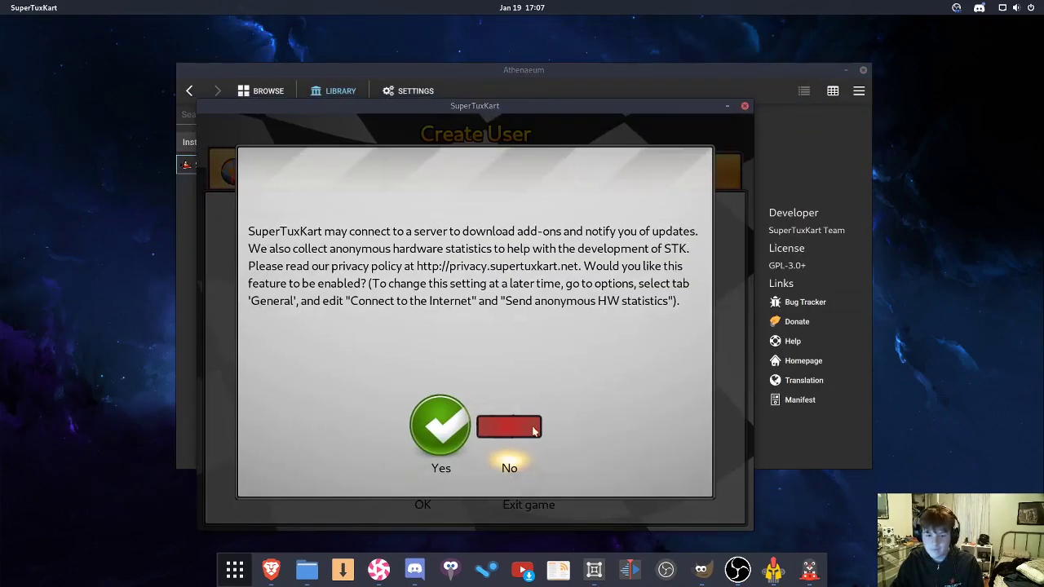
click(509, 427)
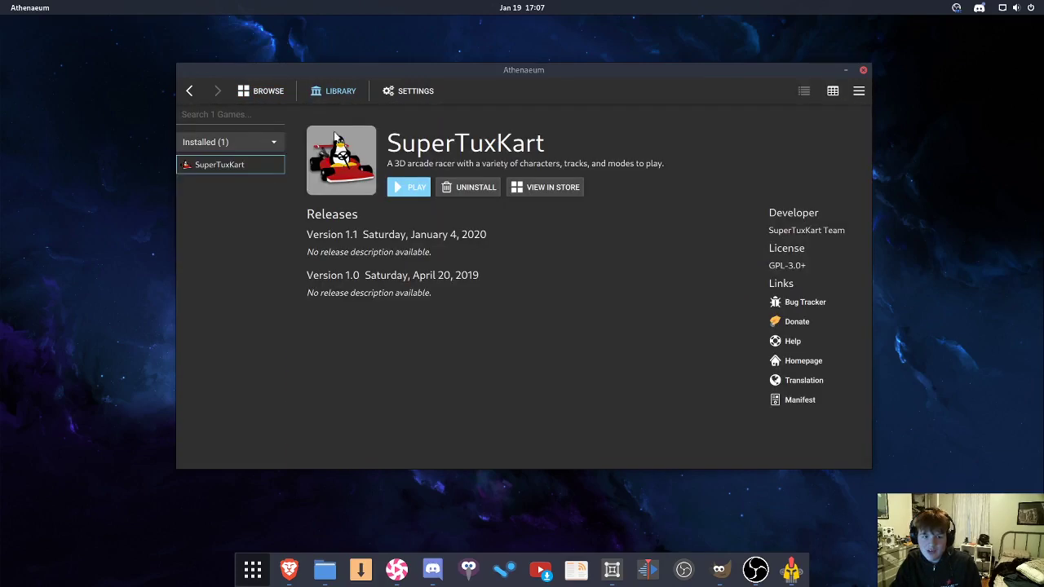
mouse_move(524, 209)
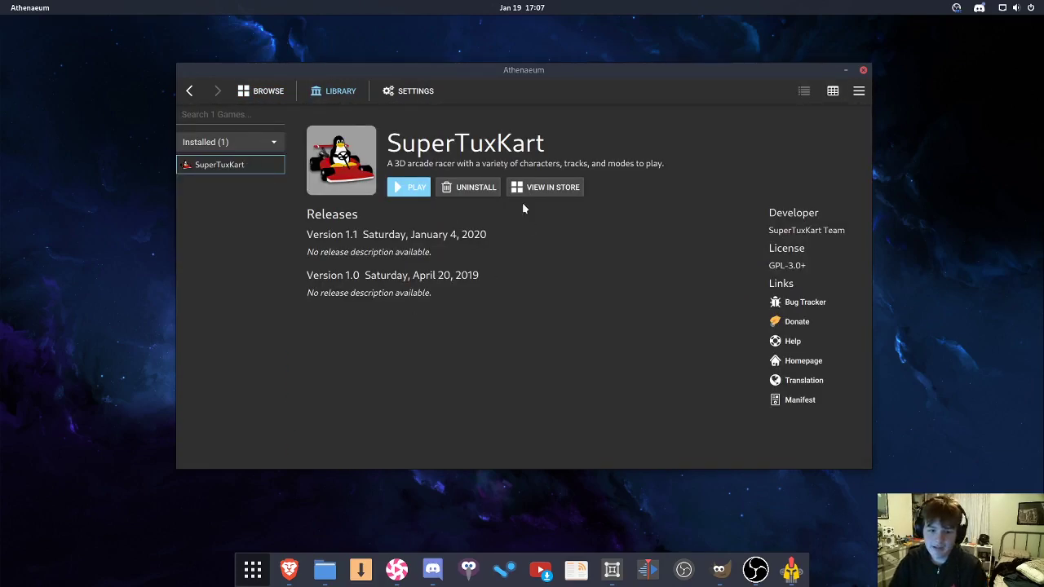
mouse_move(819, 84)
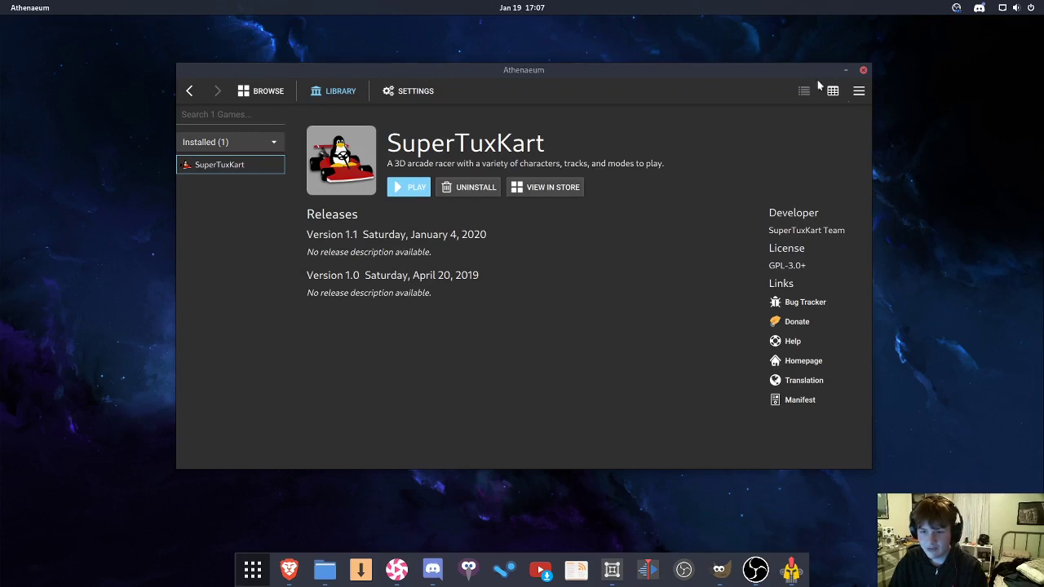
mouse_move(624, 192)
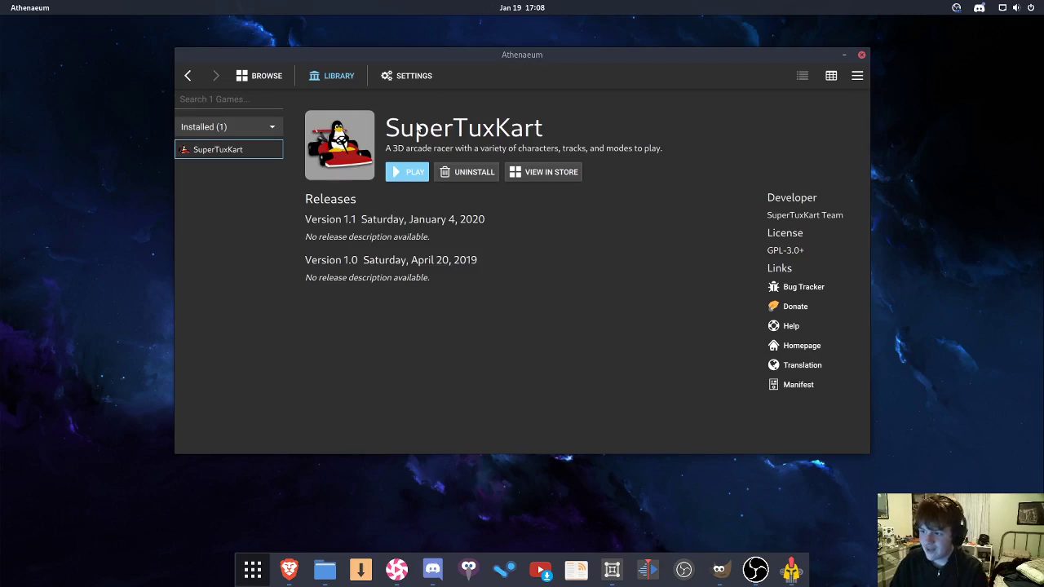
Return to the Browse page and scroll to Extreme Tux Racer's description under Recommended For You
drag(522, 55, 483, 115)
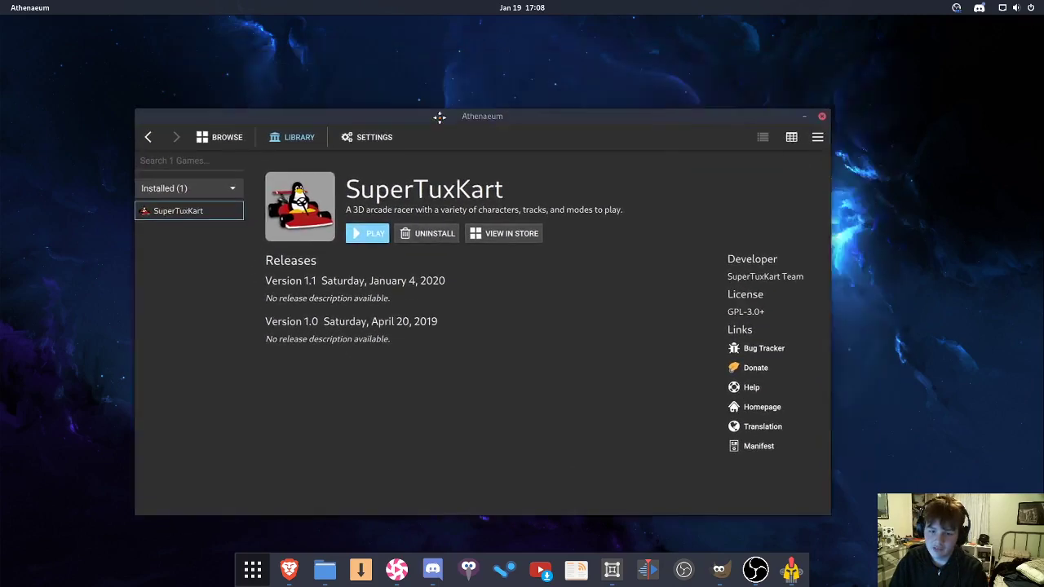
drag(483, 116, 535, 78)
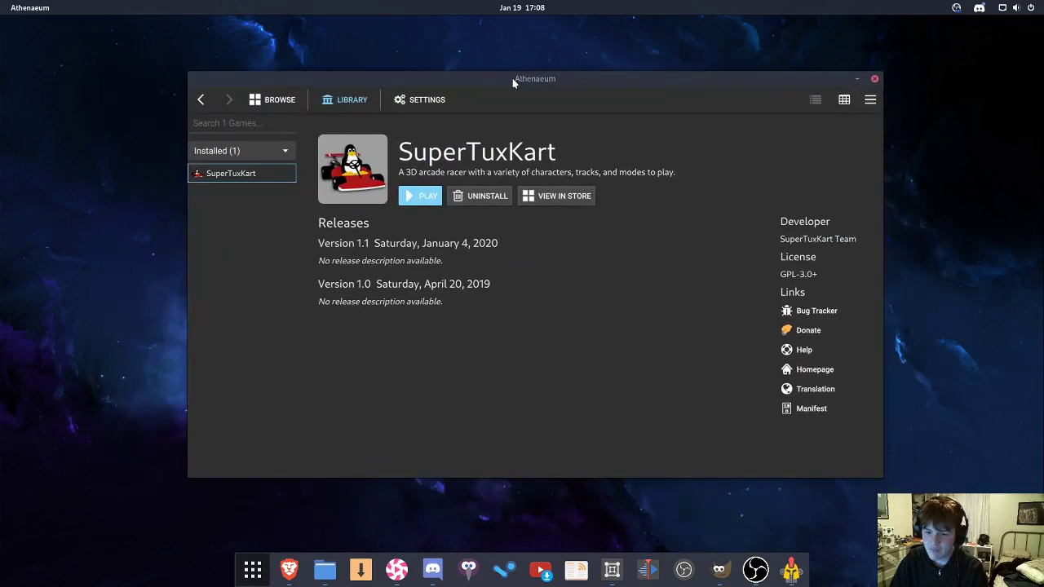
click(279, 99)
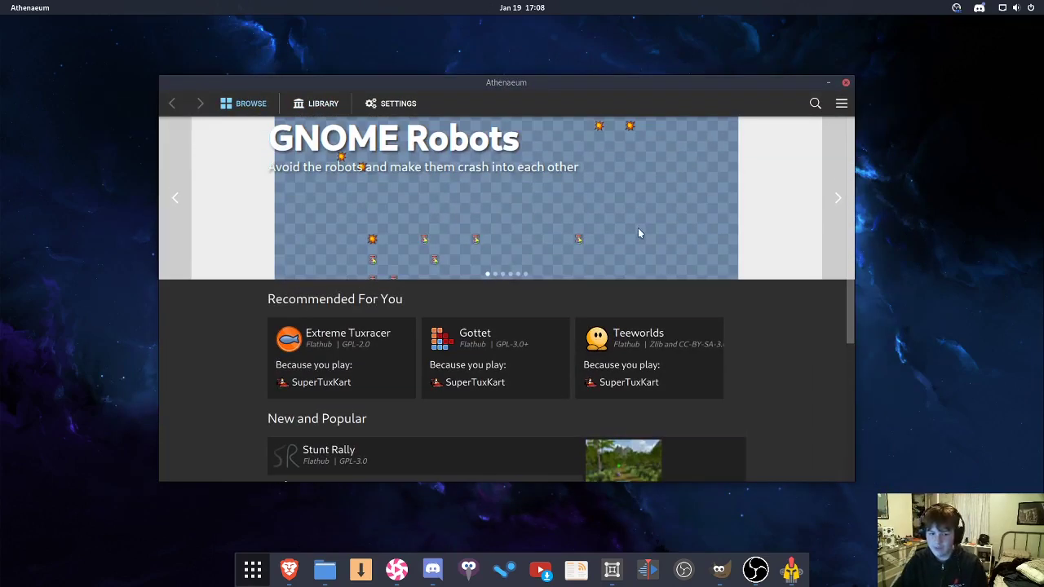
mouse_move(407, 383)
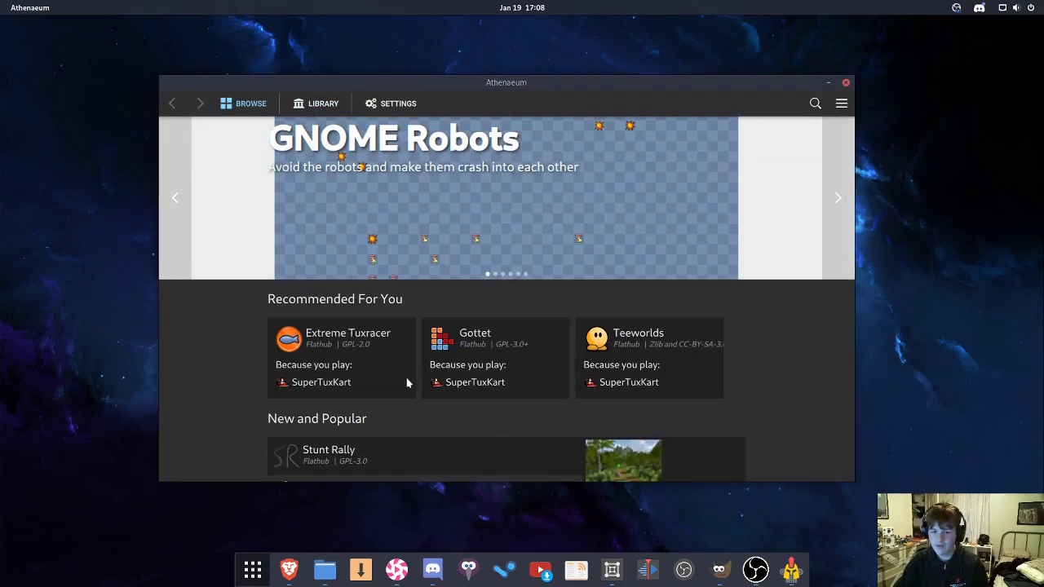
scroll(down, 3)
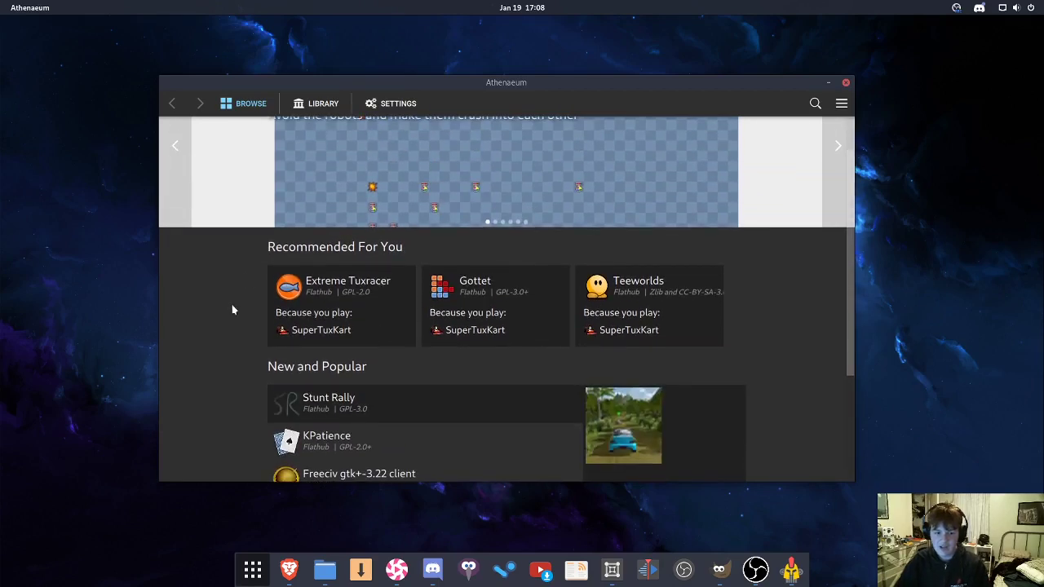
scroll(down, 3)
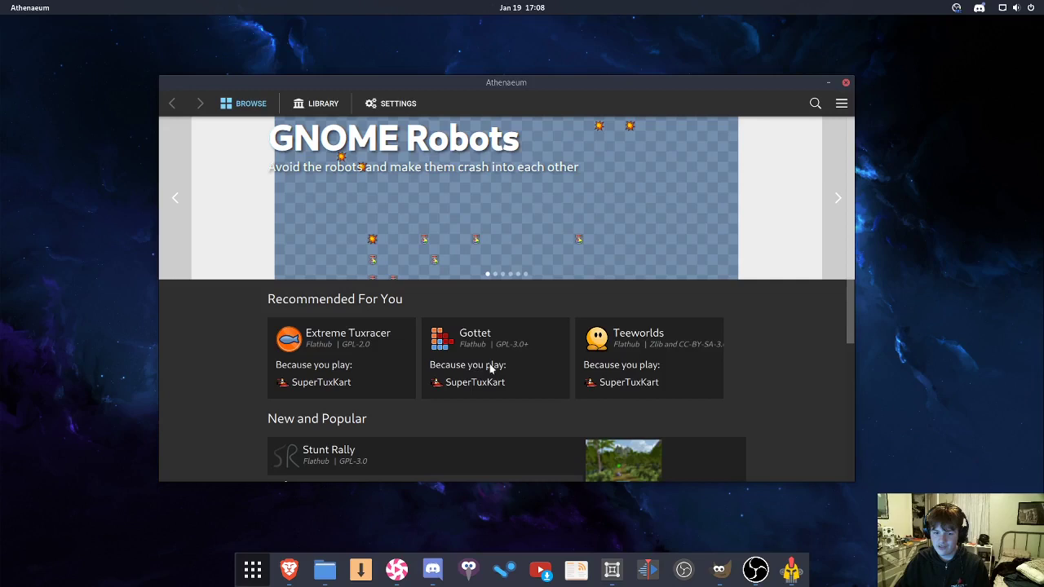
mouse_move(478, 359)
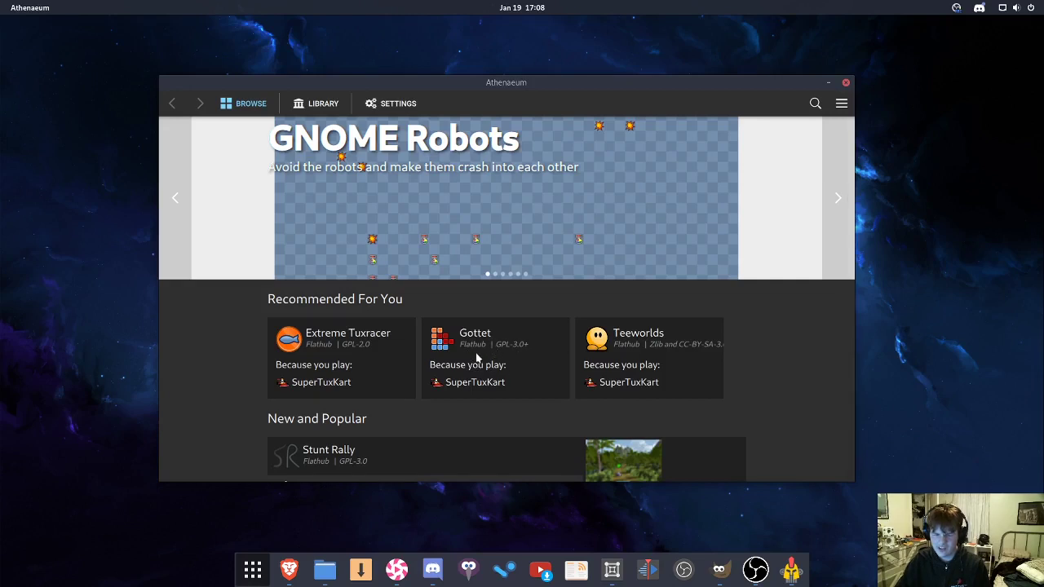
mouse_move(396, 352)
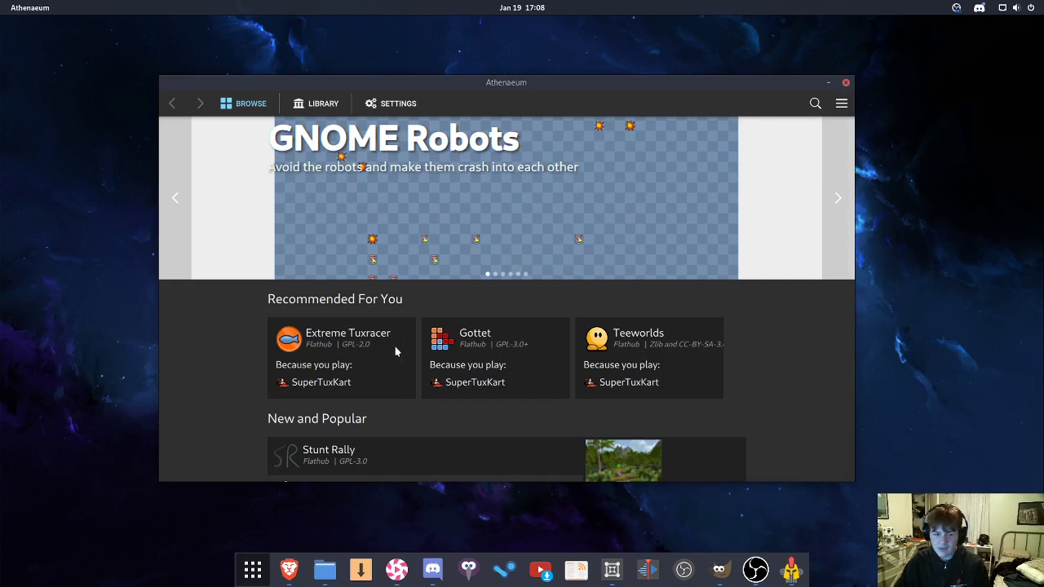
scroll(down, 3)
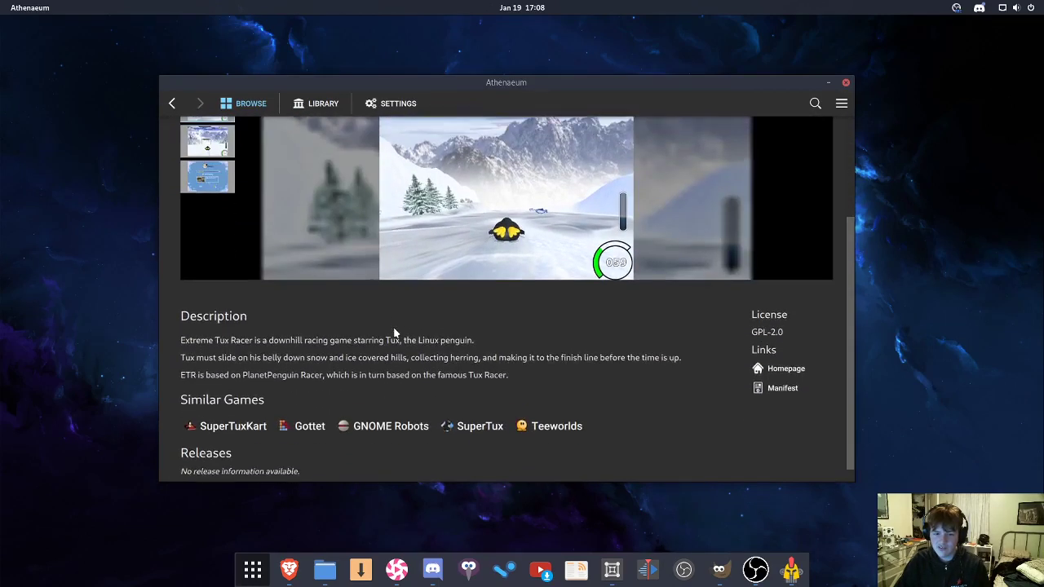
View the Gottet and Teeworlds store pages from the similar games list
click(172, 103)
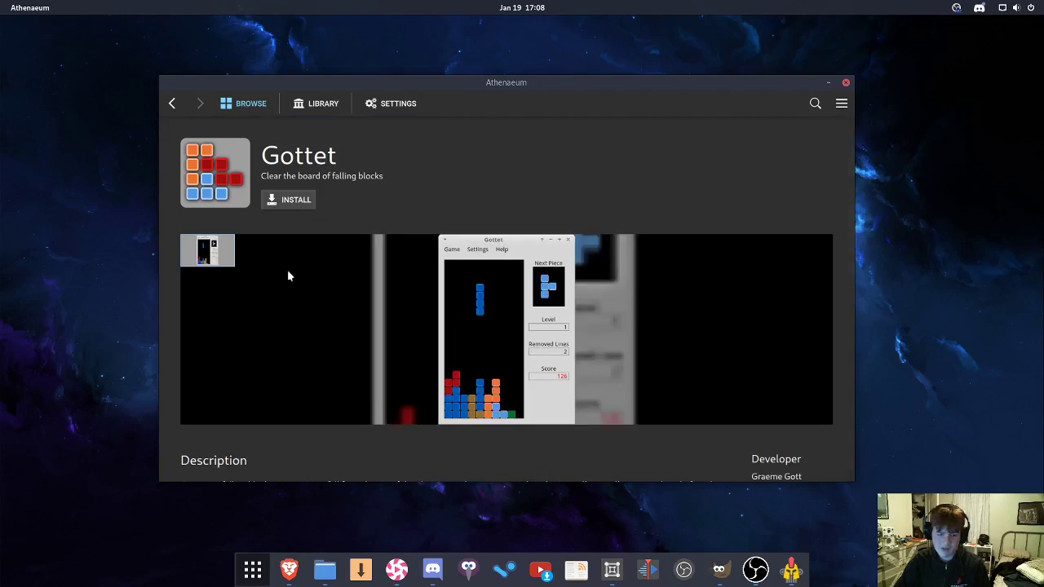
click(173, 102)
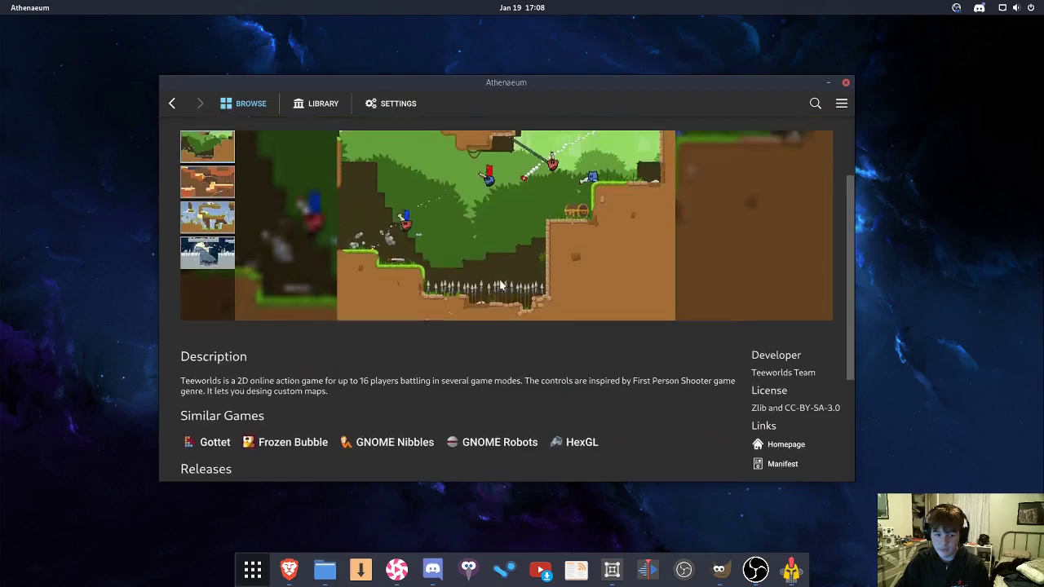
scroll(down, 3)
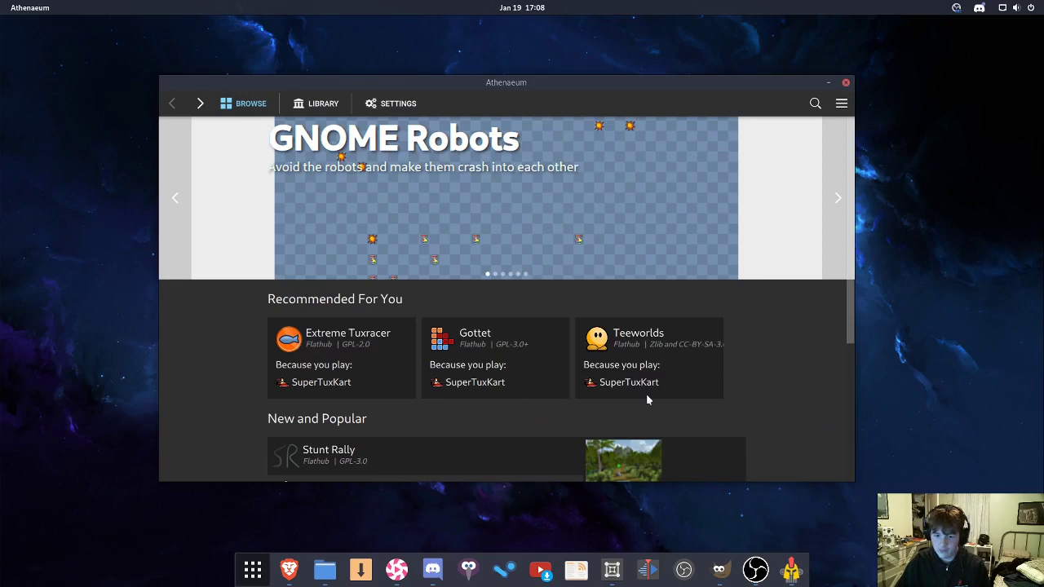
Scroll past New and Popular, then show SuperTuxKart in the Library with its releases and links
scroll(down, 3)
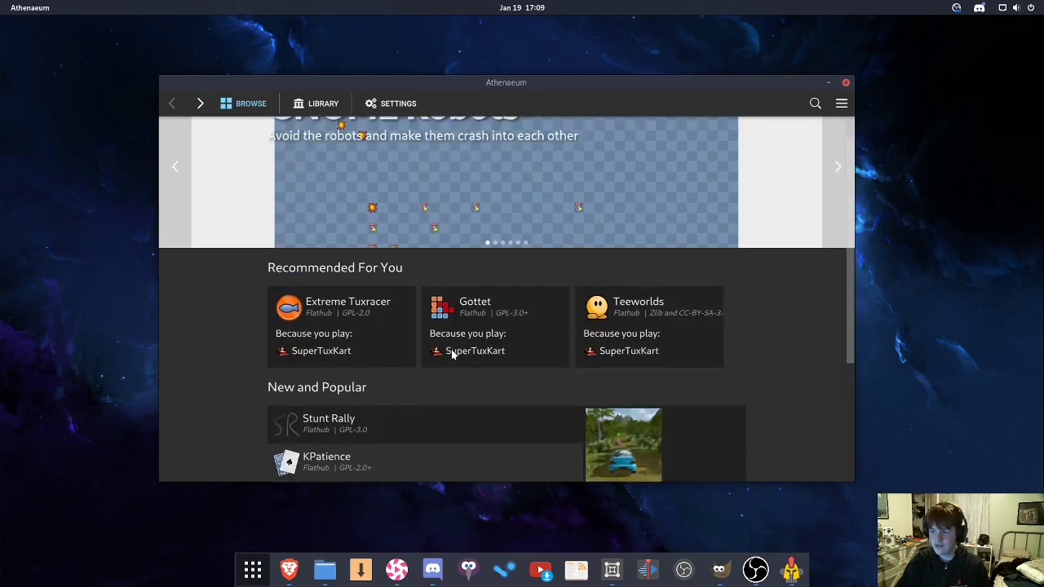
scroll(down, 3)
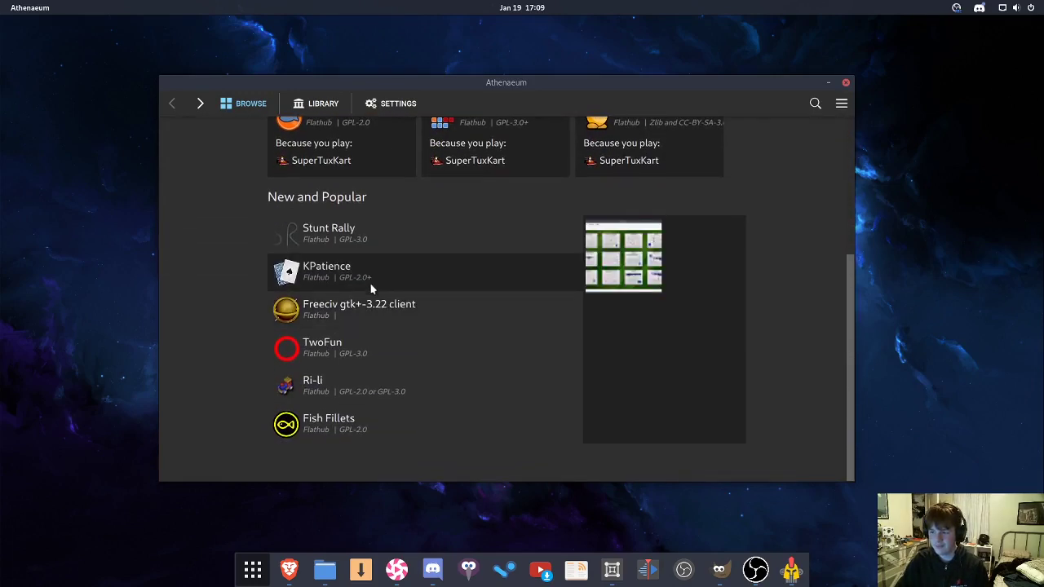
click(317, 103)
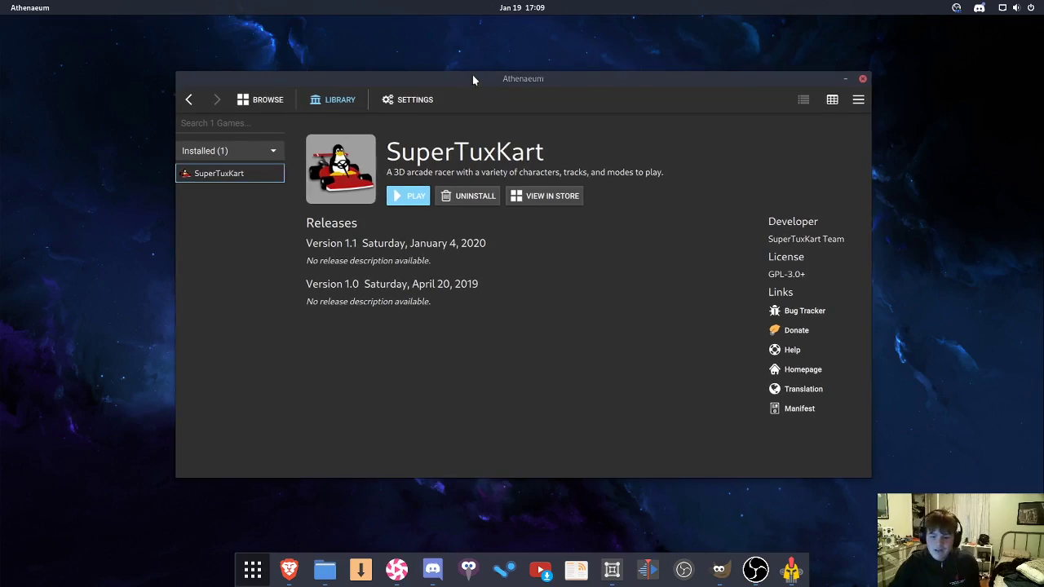
mouse_move(454, 280)
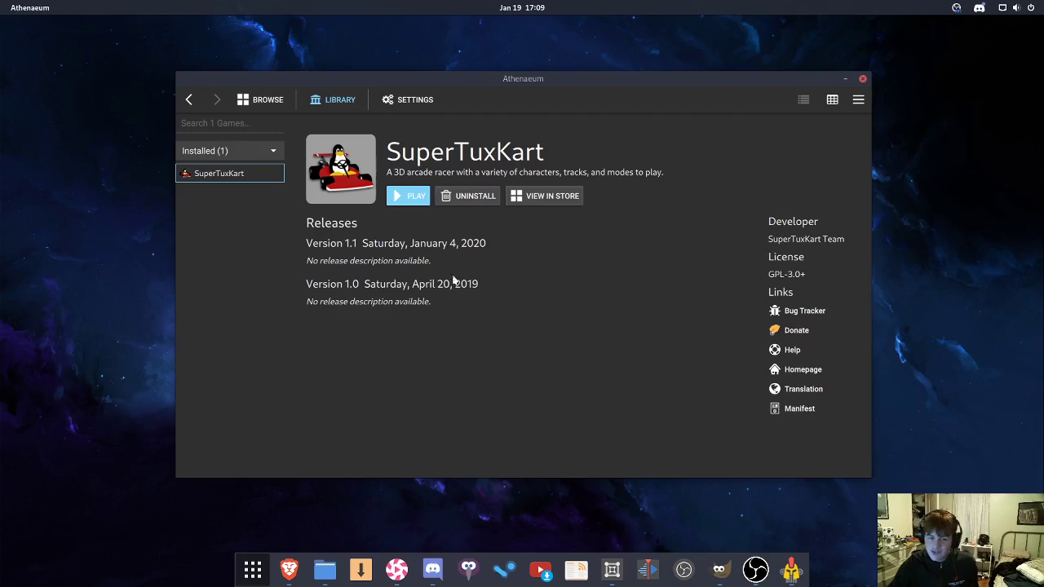
mouse_move(253, 569)
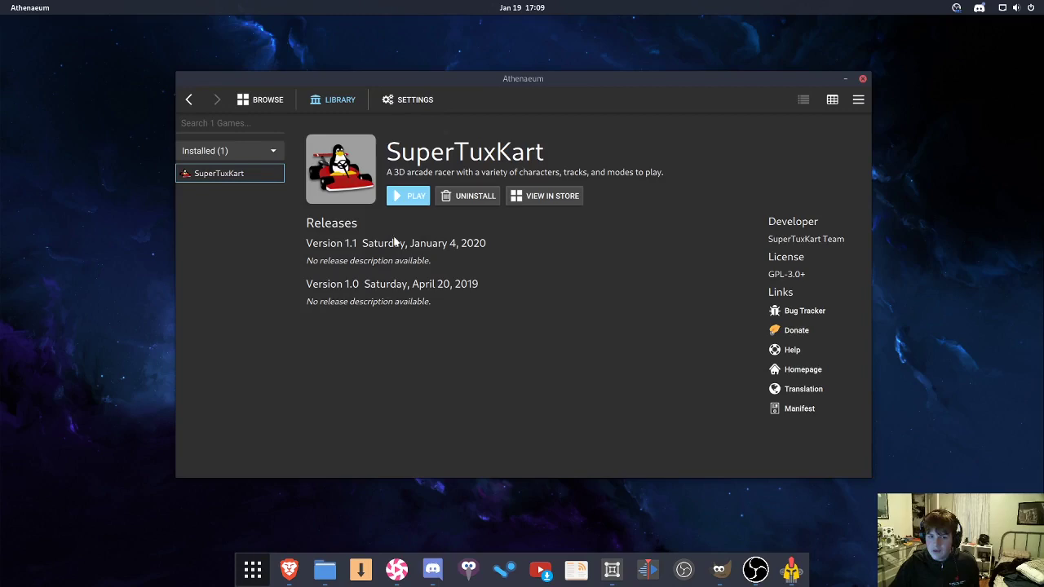
drag(522, 78, 519, 62)
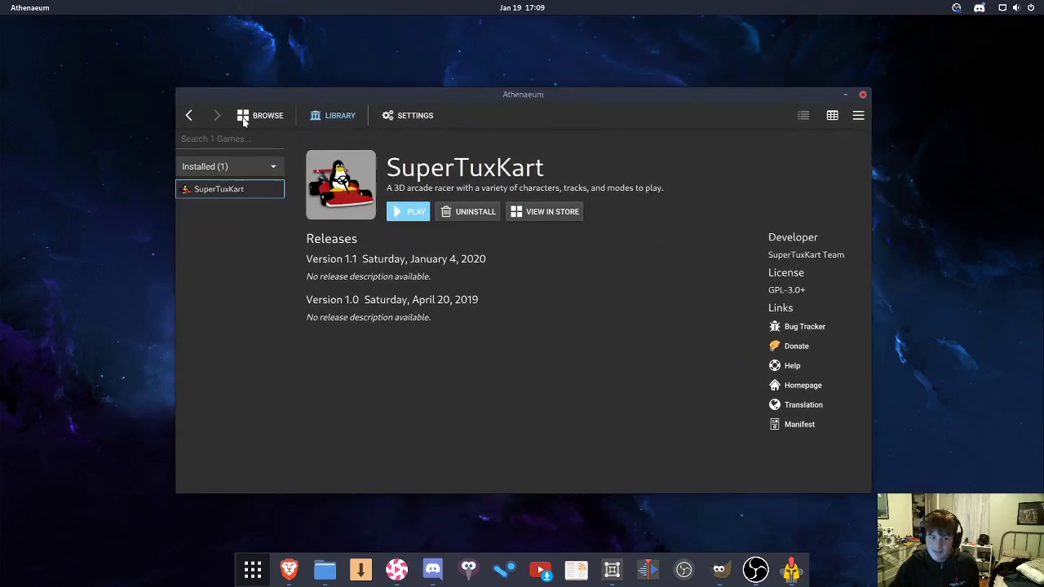
click(268, 114)
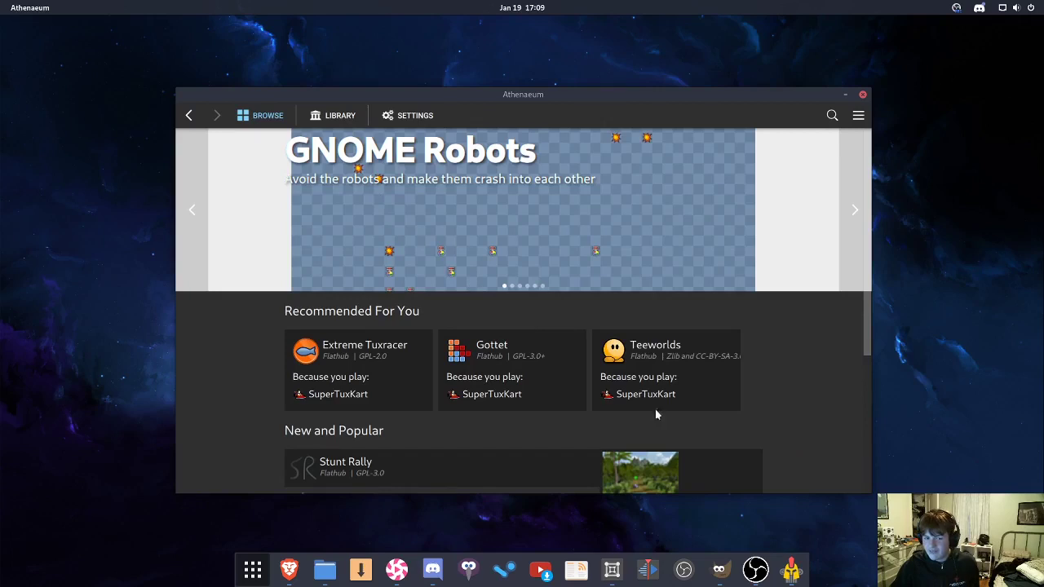
scroll(down, 3)
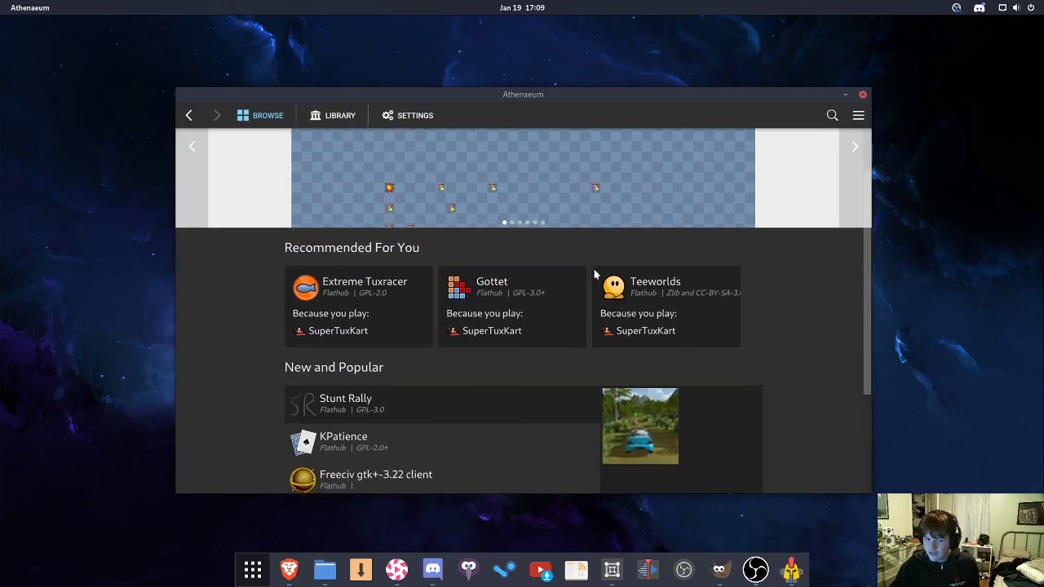
click(339, 114)
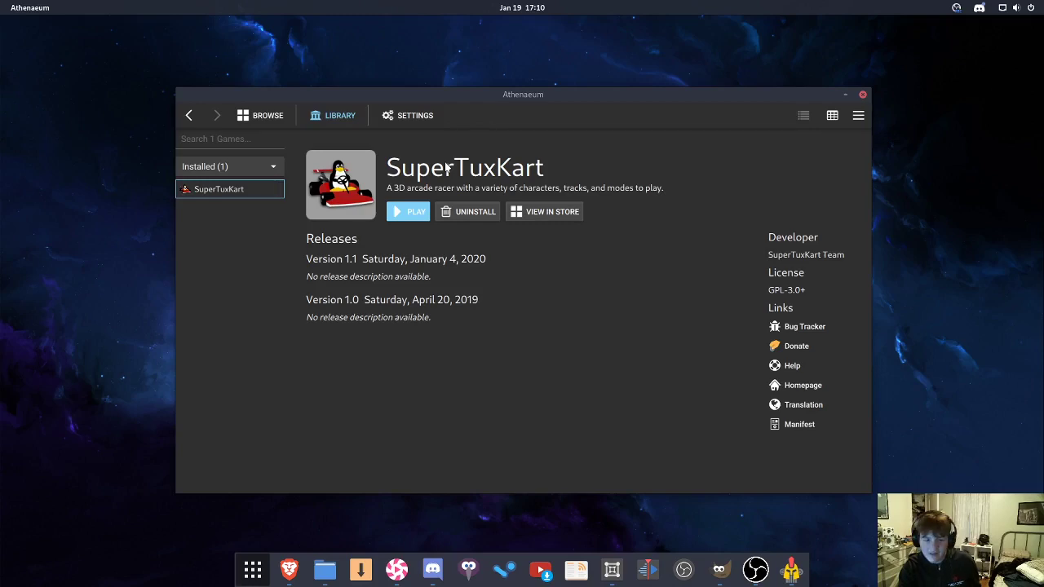
Flip between Browse and Library, ending on Browse with the SuperTuxKart-based recommendations
click(260, 114)
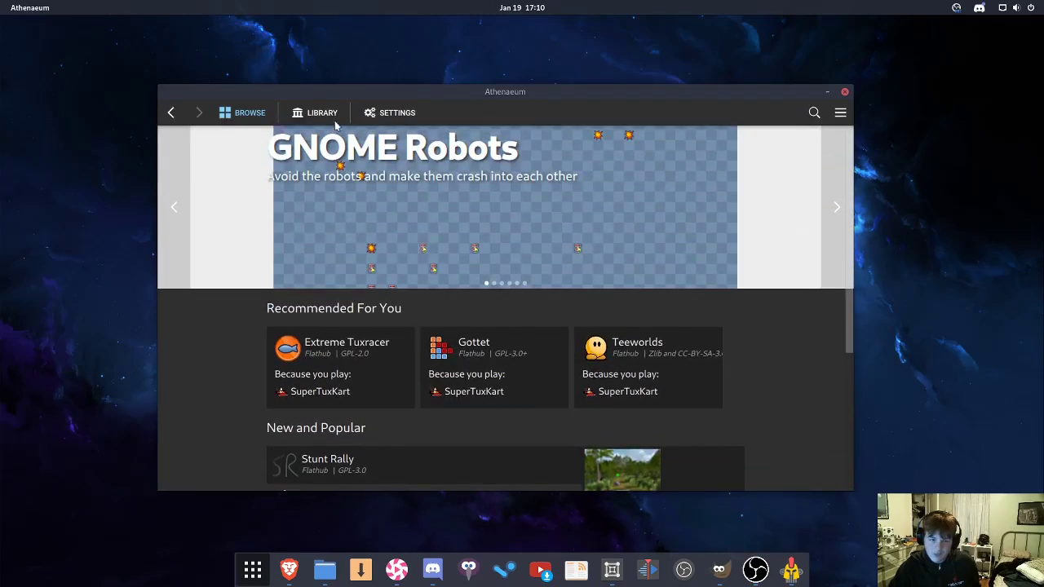
mouse_move(313, 113)
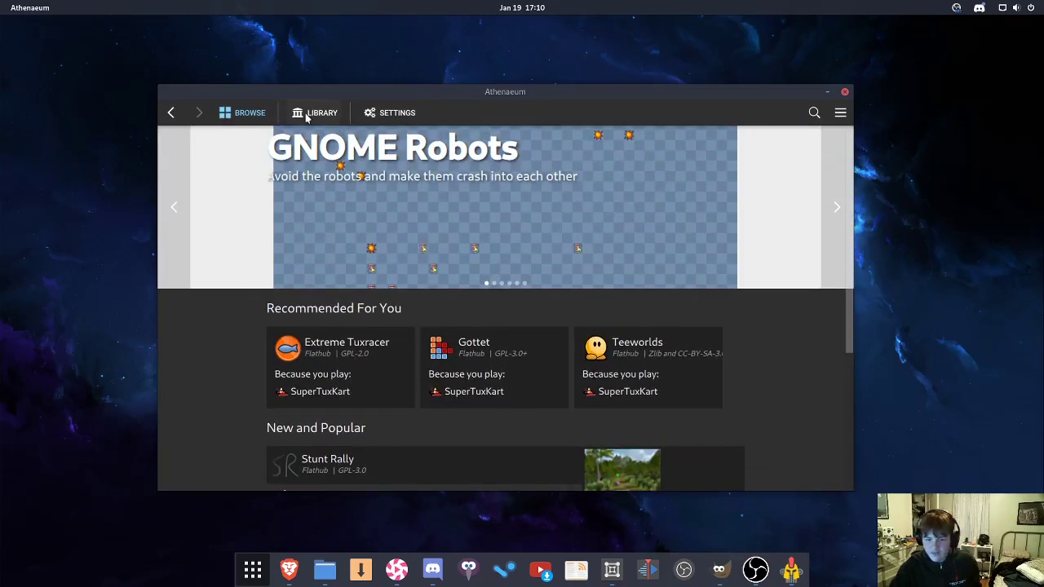
click(315, 113)
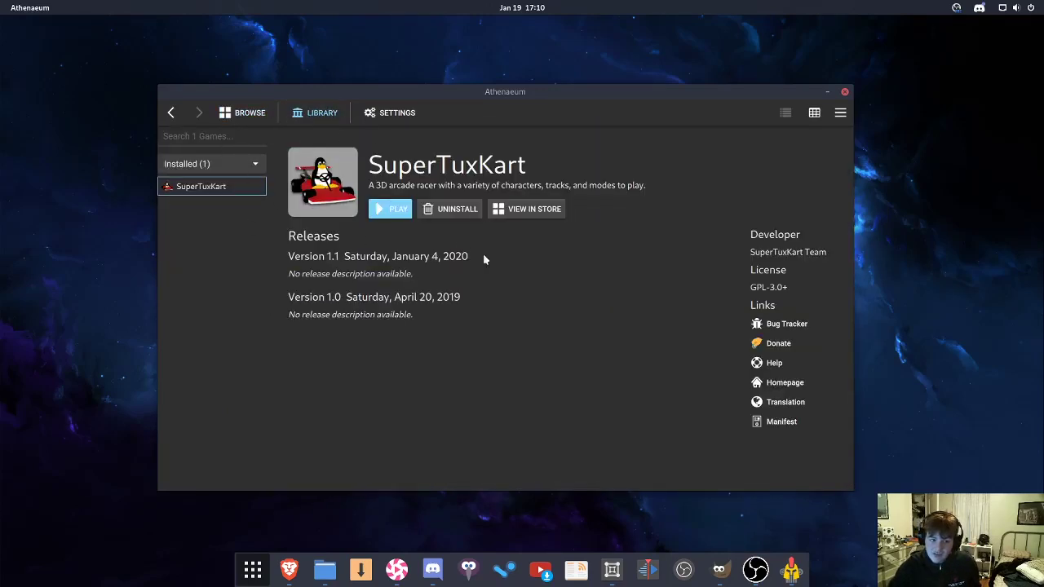
click(241, 112)
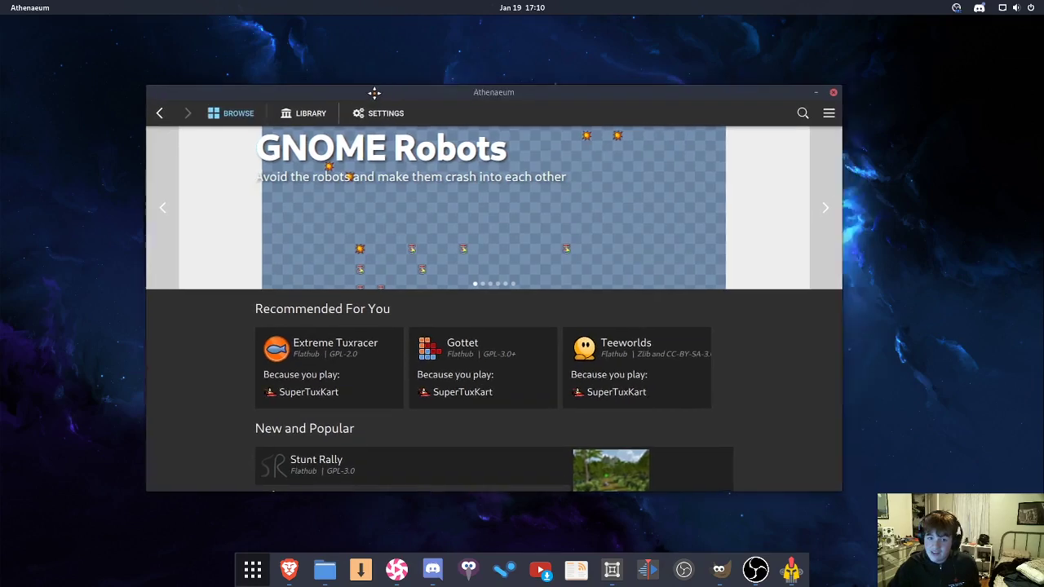
drag(375, 91, 533, 72)
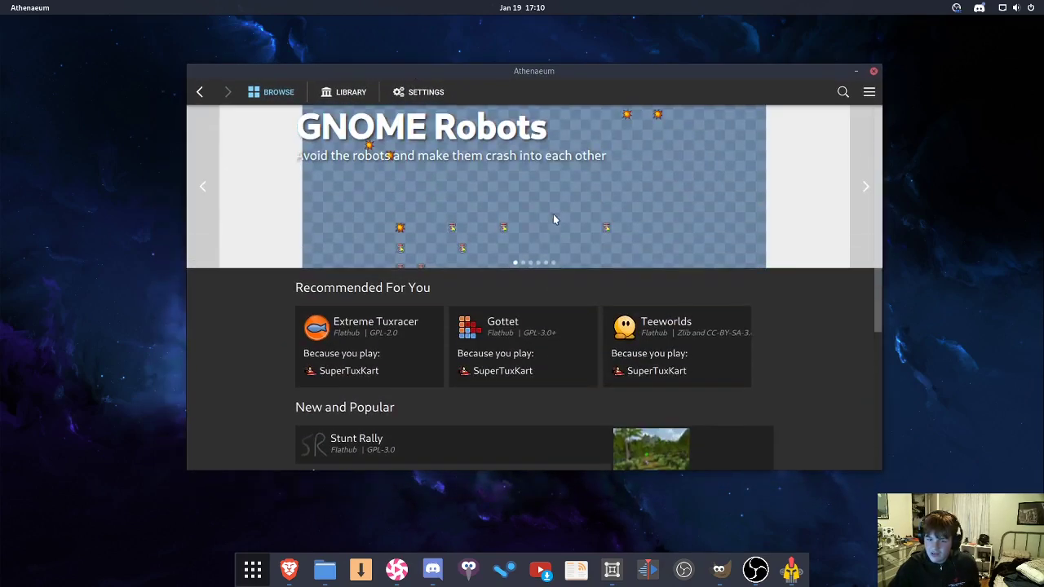
click(865, 186)
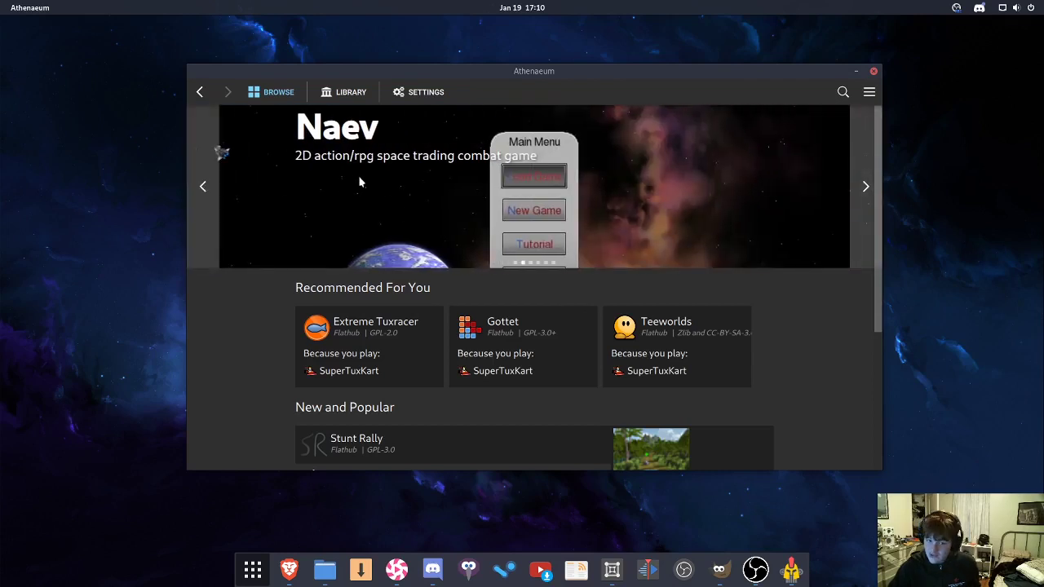
click(864, 186)
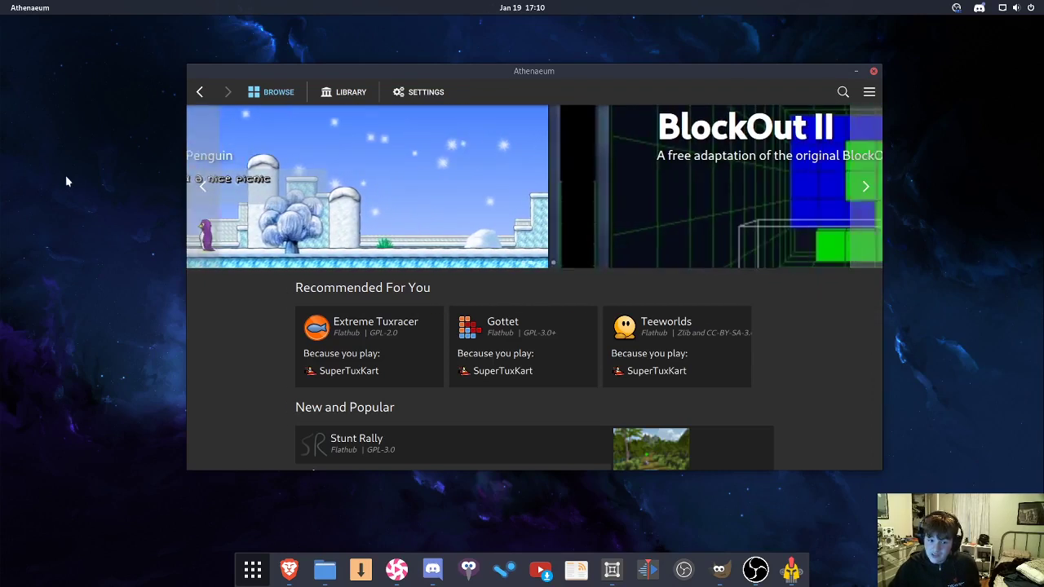
scroll(down, 3)
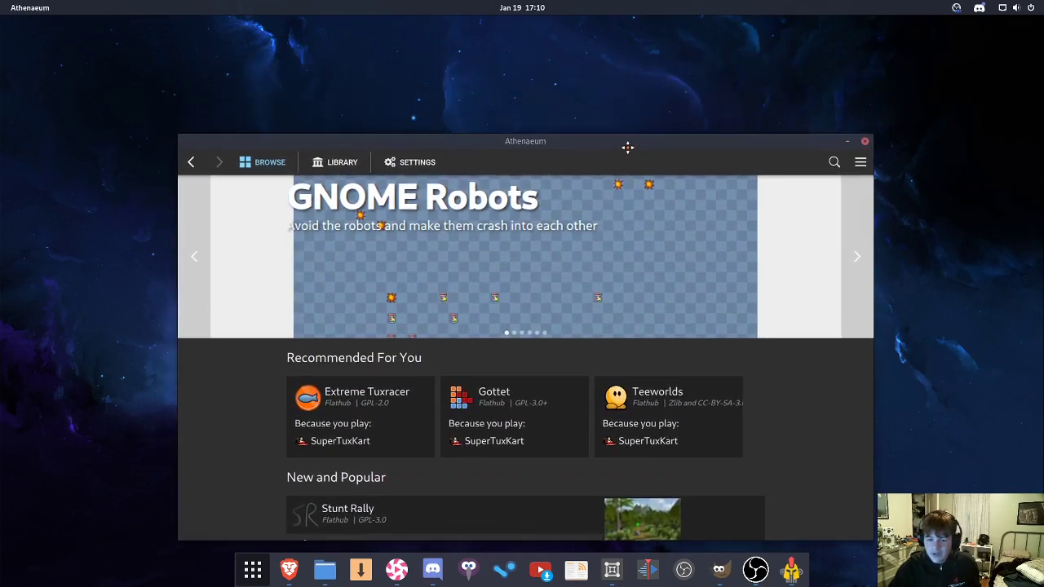
drag(525, 141, 520, 68)
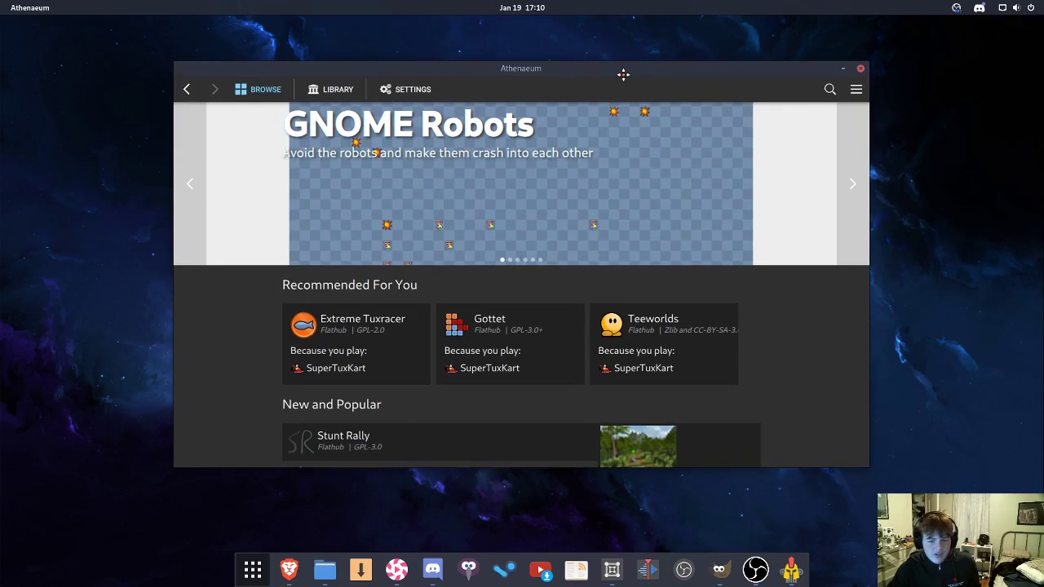
mouse_move(619, 80)
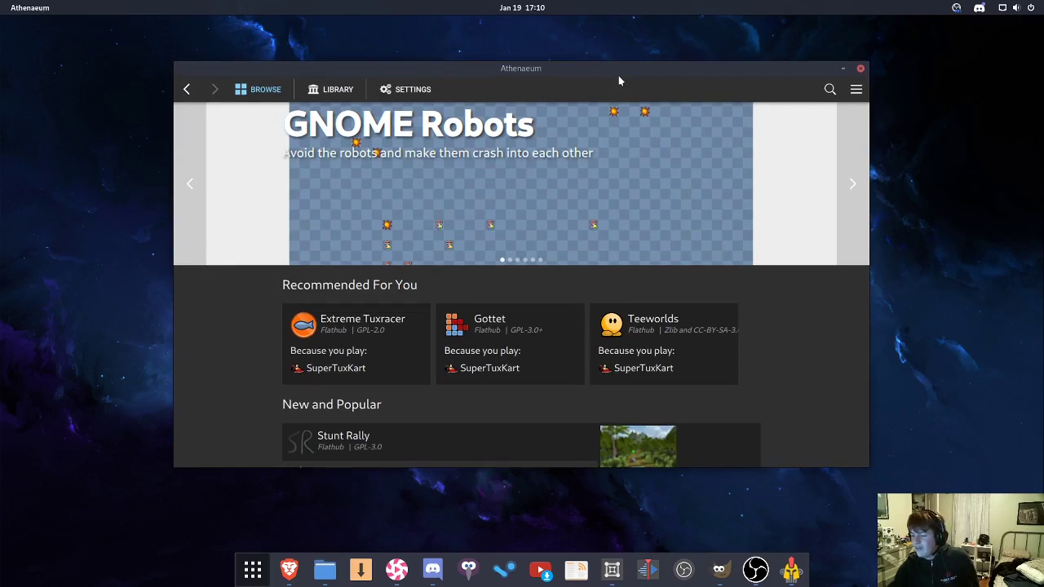
mouse_move(917, 155)
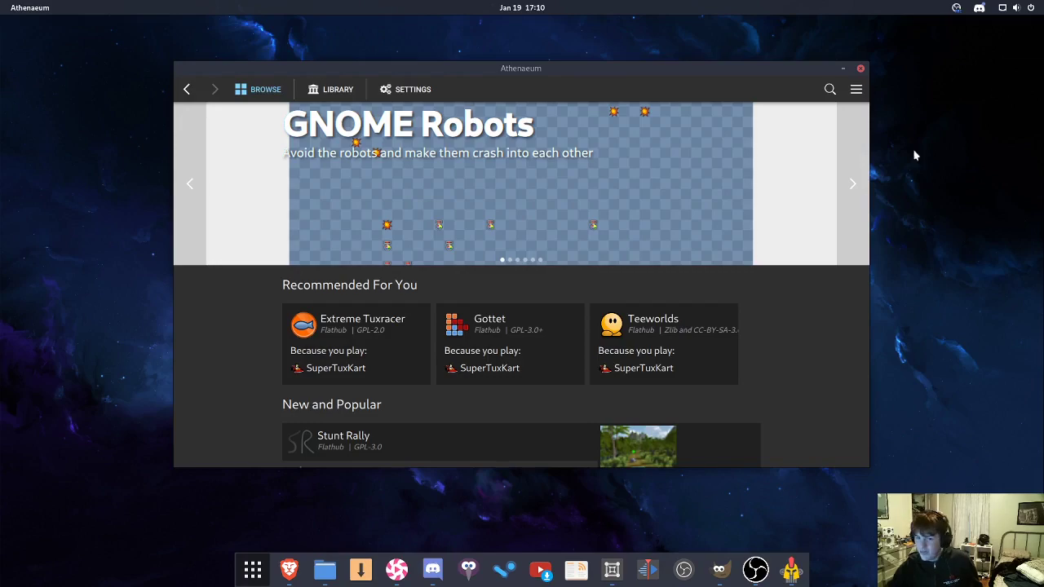